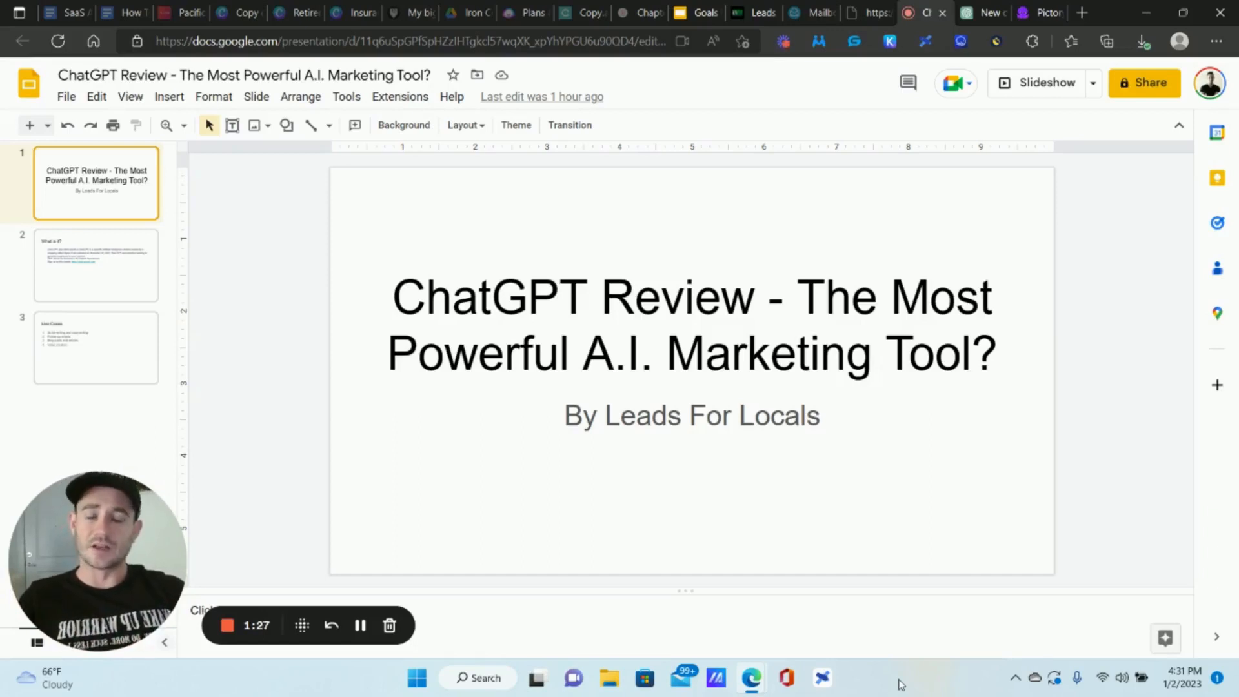
pyautogui.moveTo(656, 502)
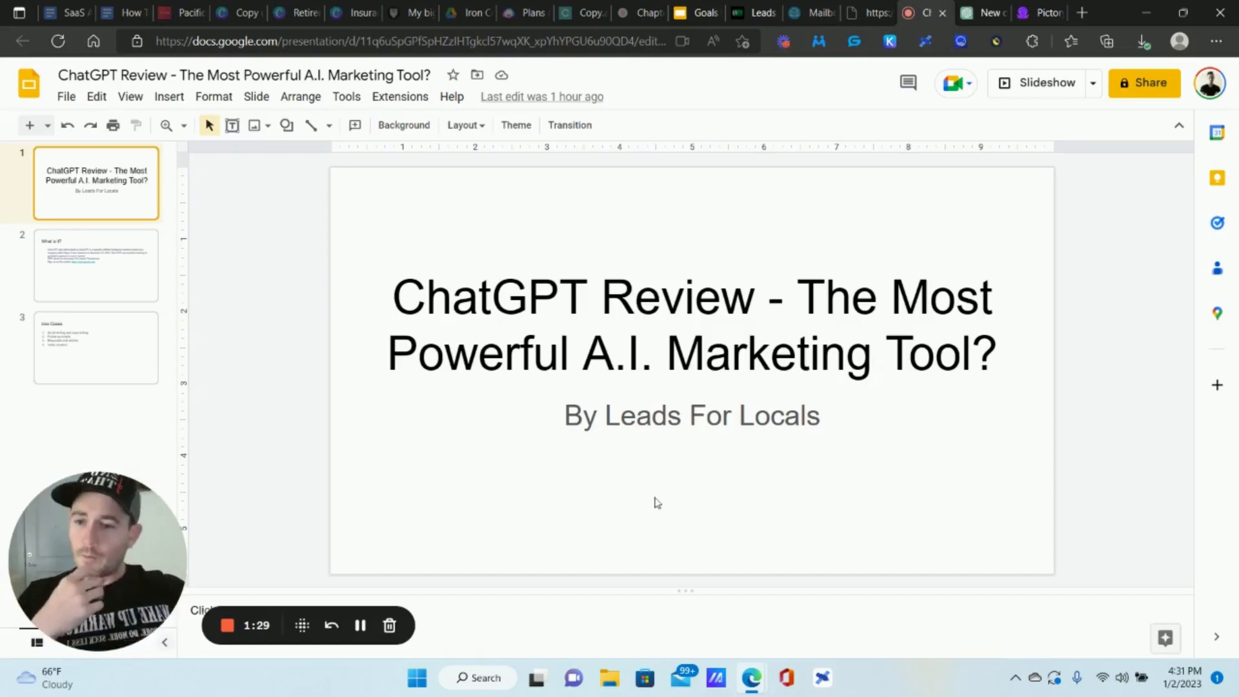
# - Show slide 2, 'What is it?', in the ChatGPT review deck
pyautogui.click(95, 265)
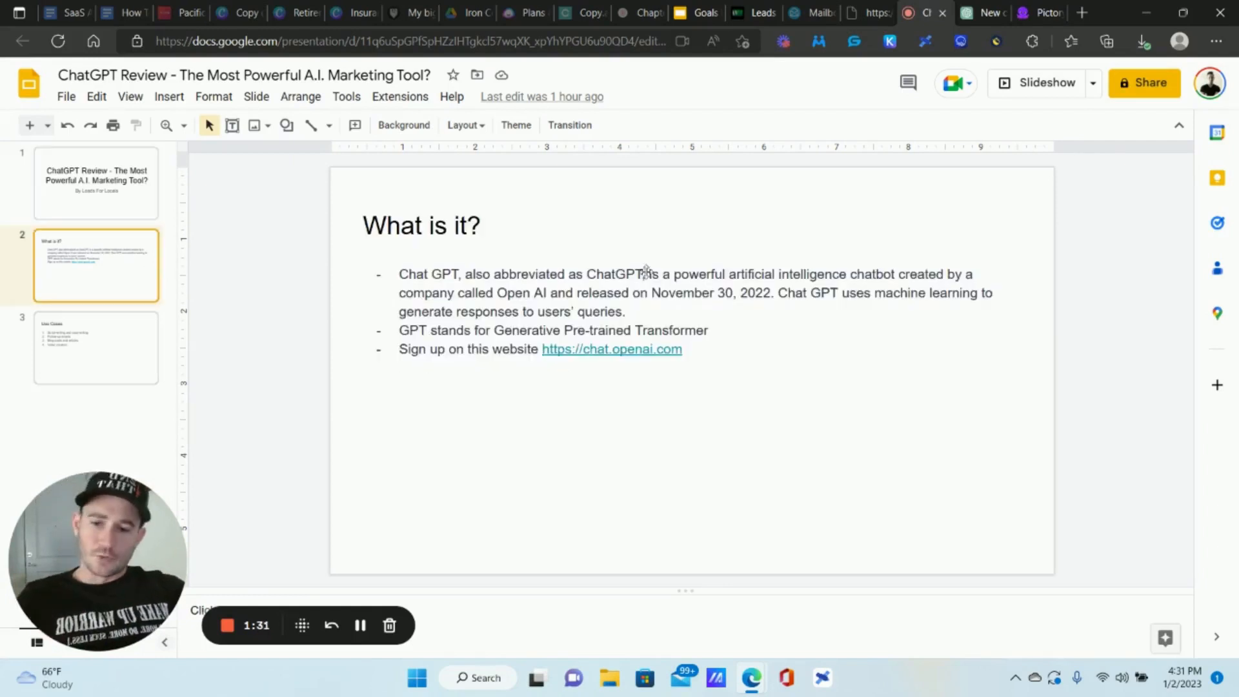
pyautogui.moveTo(801, 203)
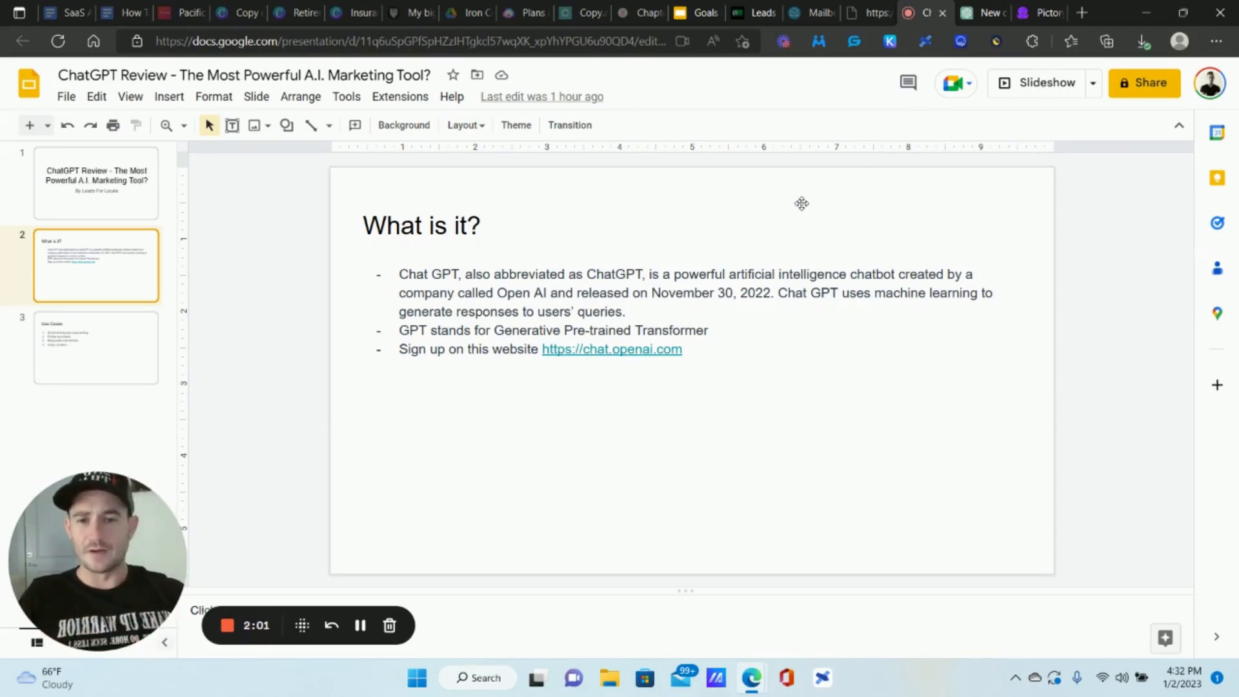
pyautogui.moveTo(662, 303)
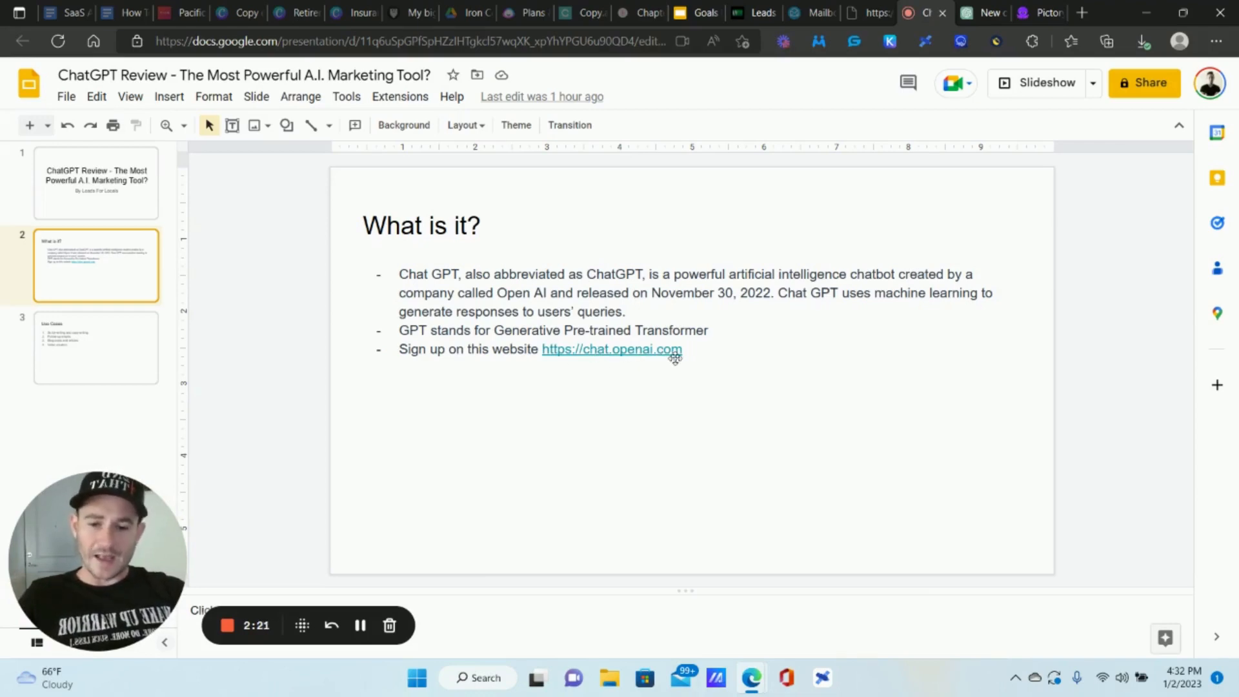
pyautogui.moveTo(838, 345)
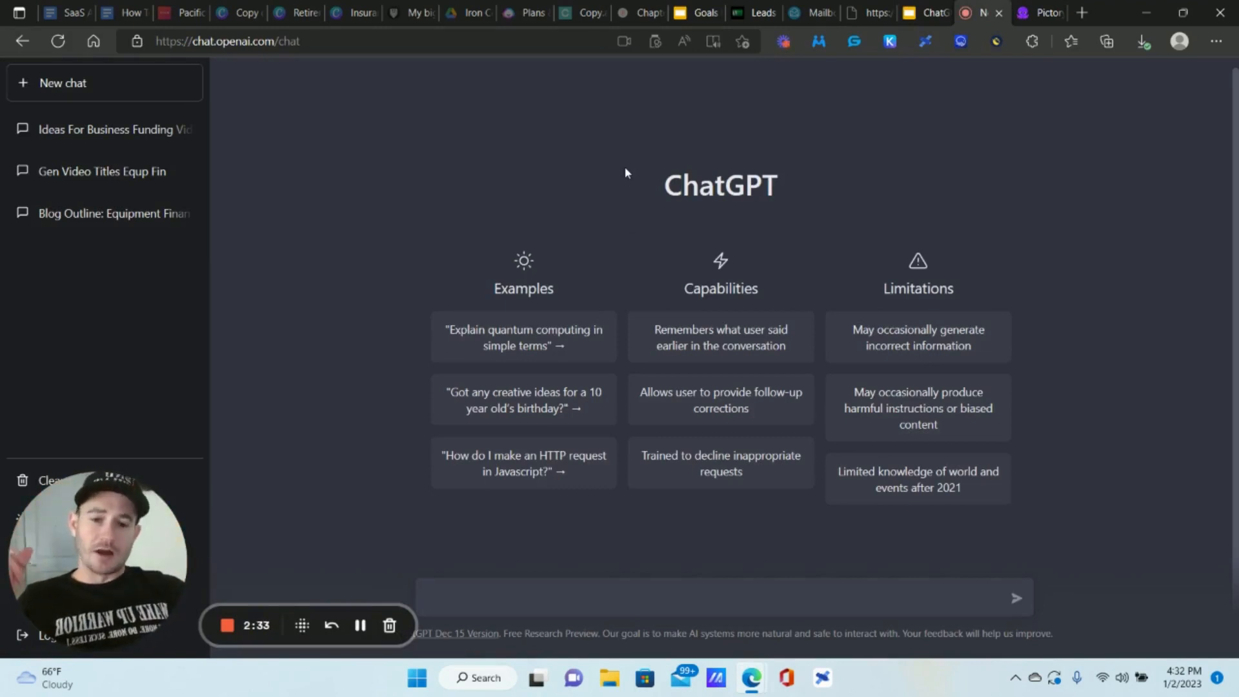
pyautogui.moveTo(532, 219)
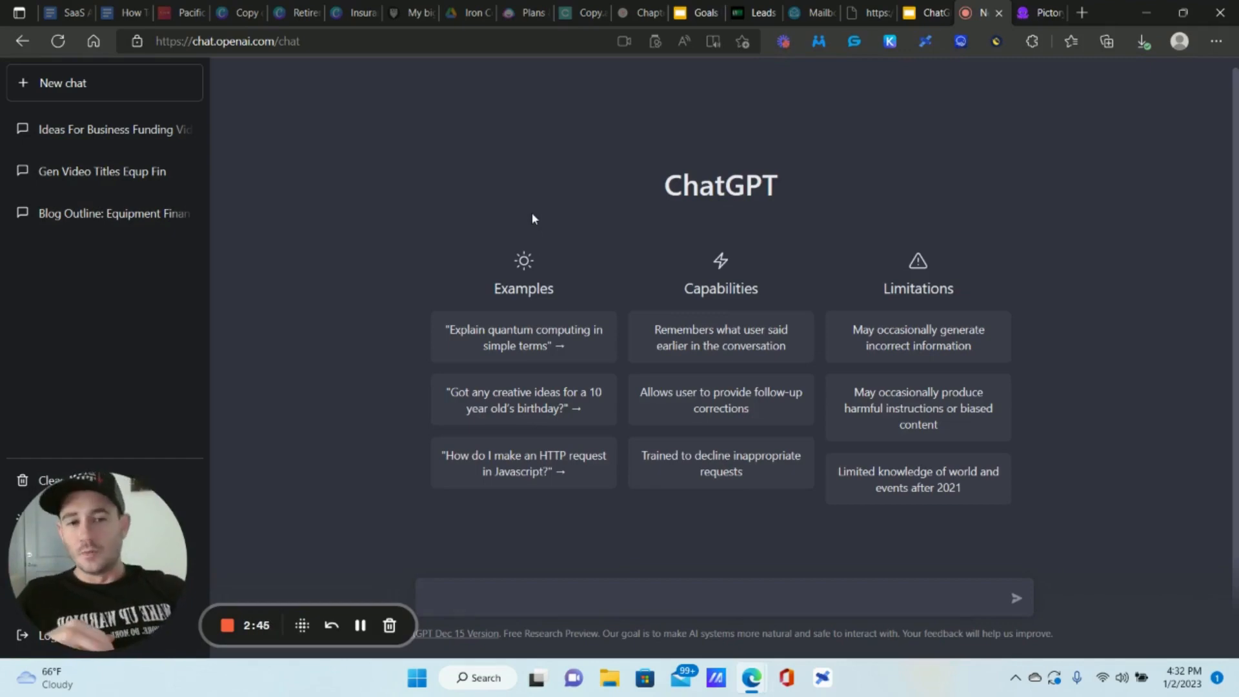
pyautogui.moveTo(763, 209)
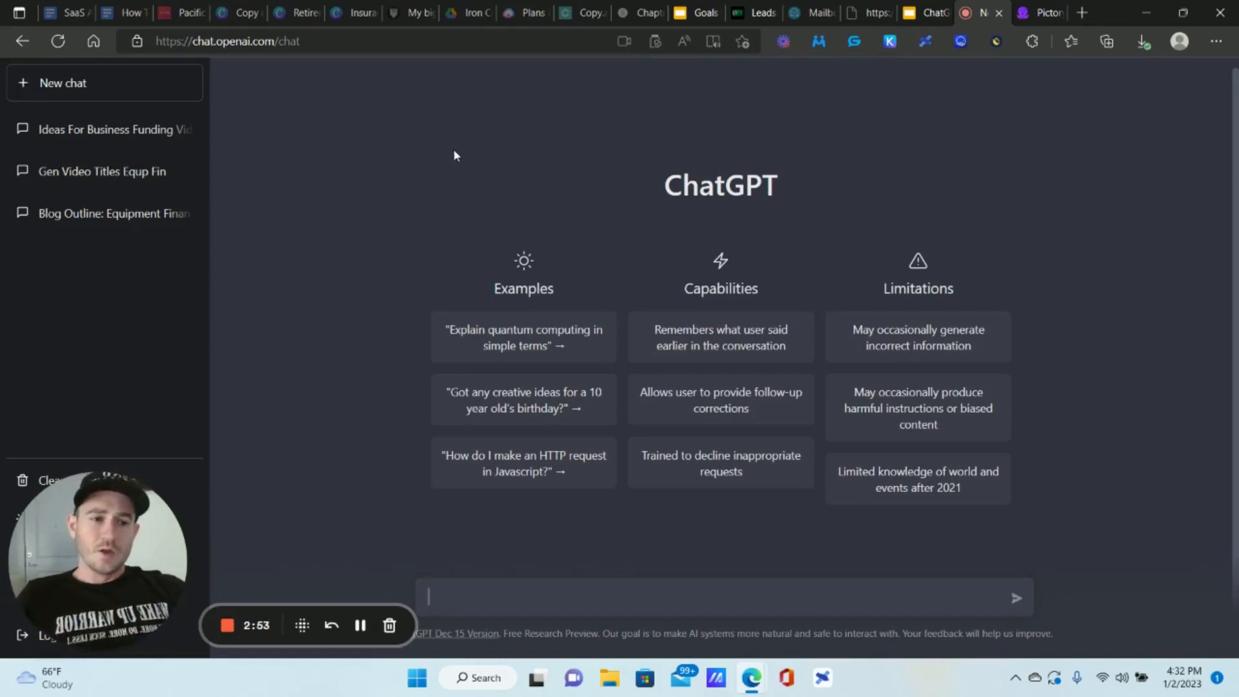
pyautogui.moveTo(417, 188)
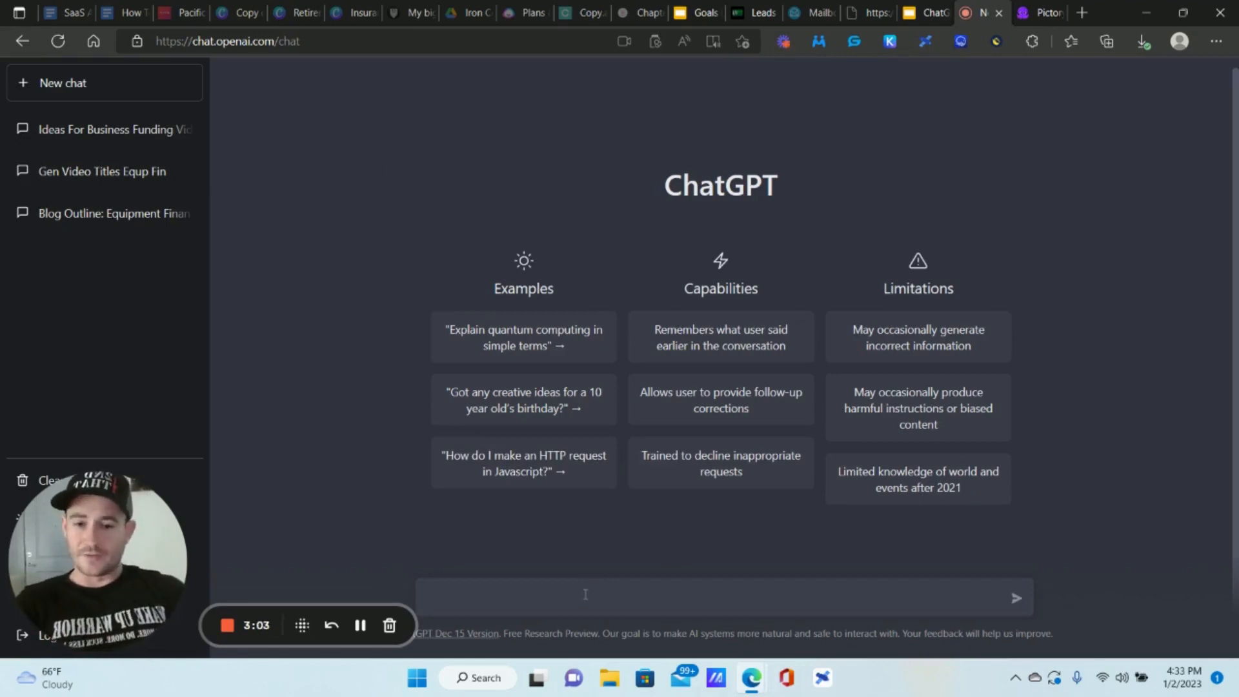
pyautogui.moveTo(87, 246)
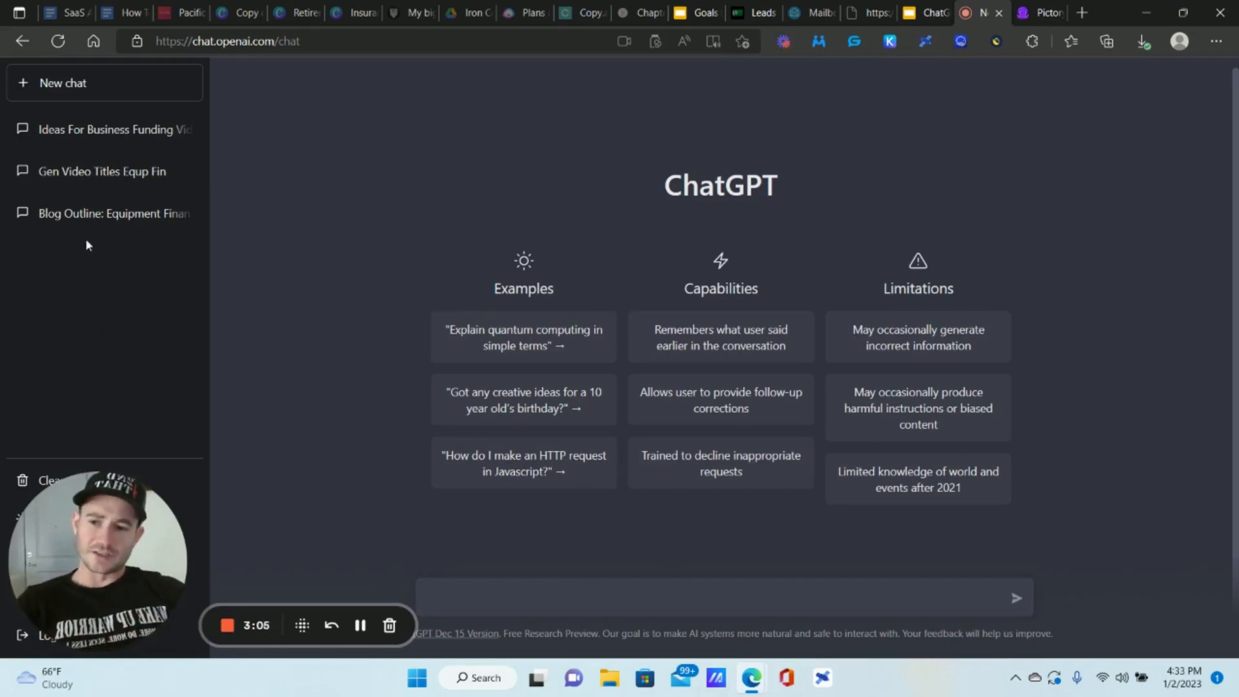
pyautogui.moveTo(106, 129)
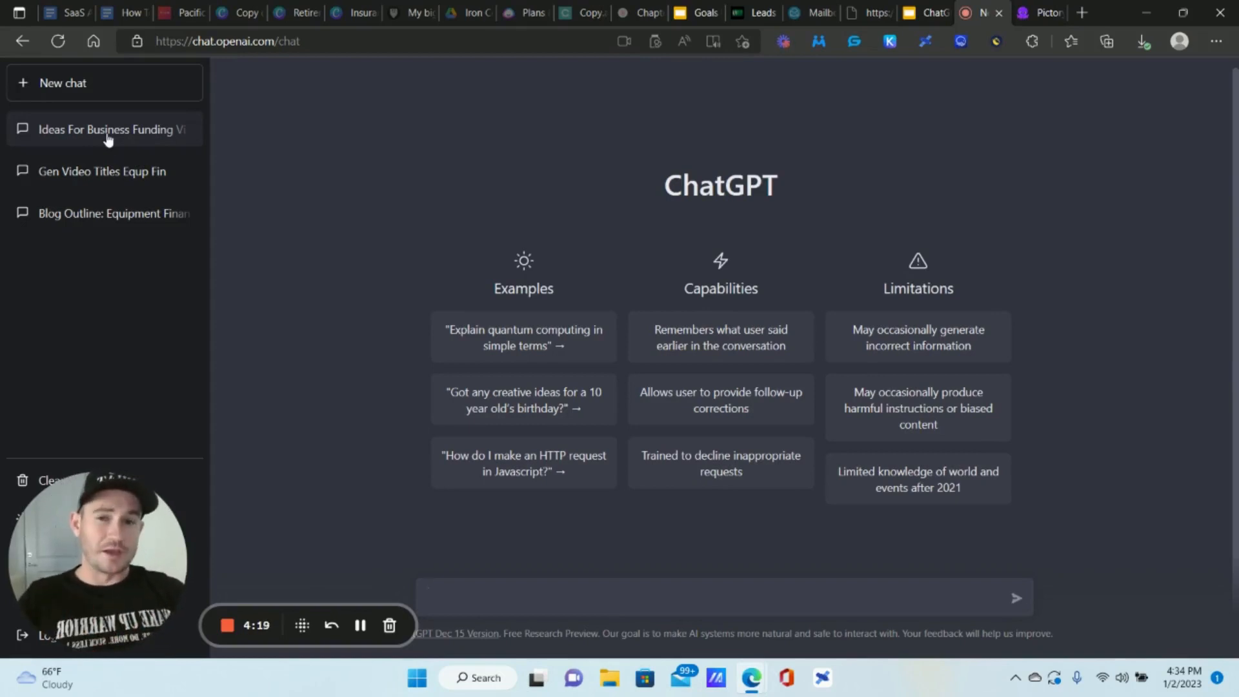
pyautogui.moveTo(324, 105)
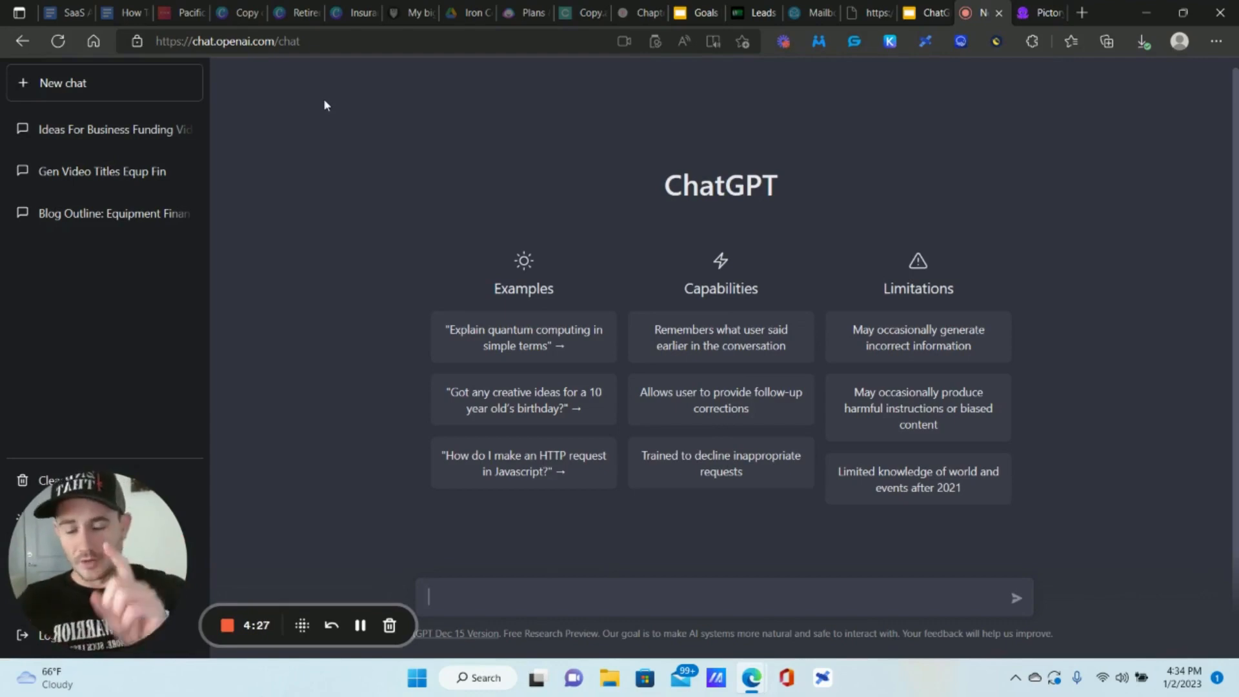
pyautogui.moveTo(67, 129)
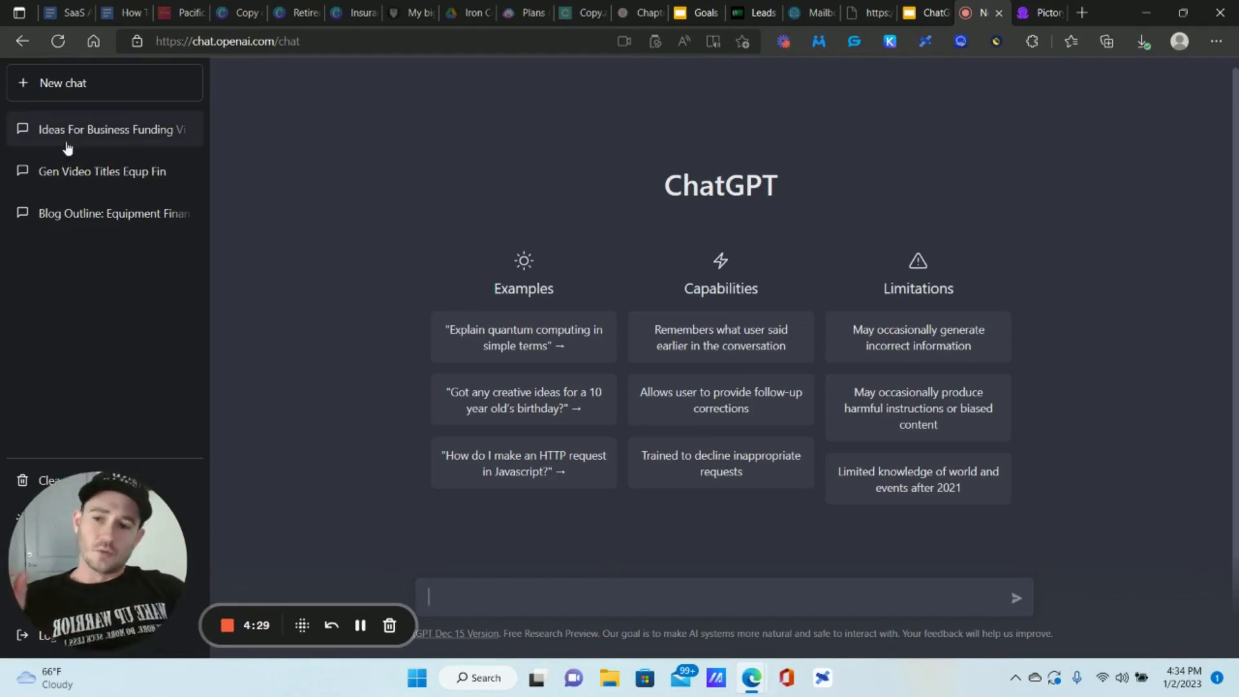
# - In a new chat, ask for ideas for a video about business funding
pyautogui.click(103, 129)
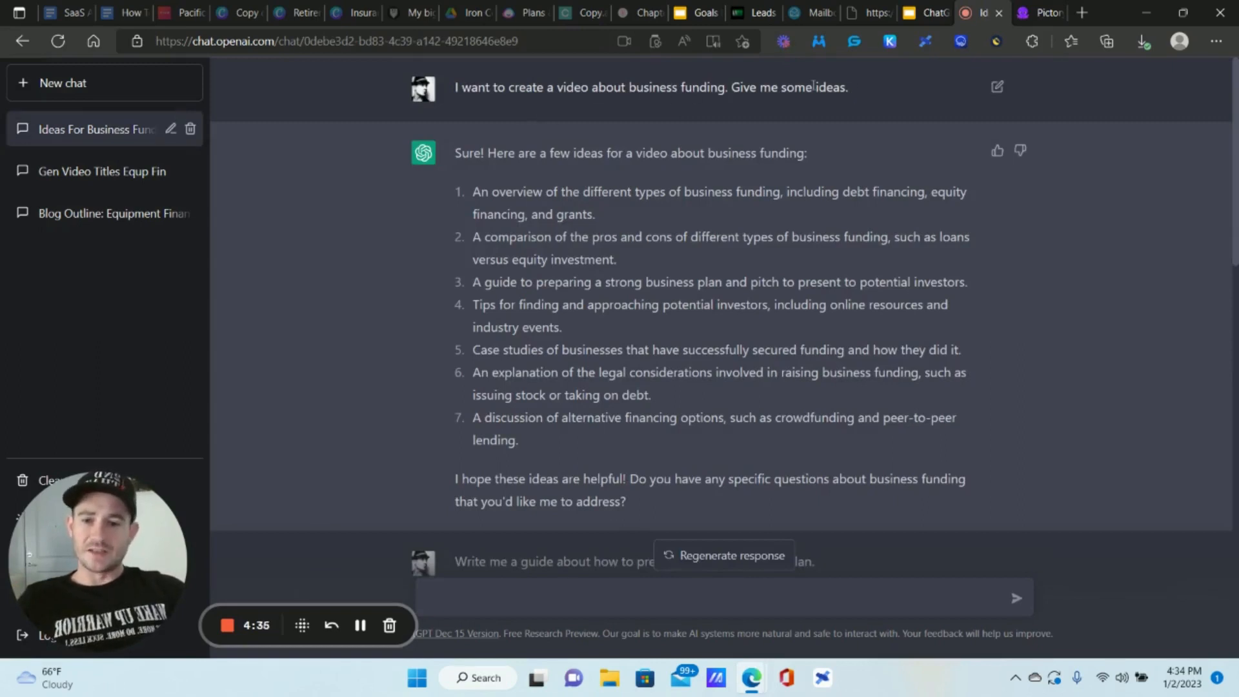
pyautogui.moveTo(101, 89)
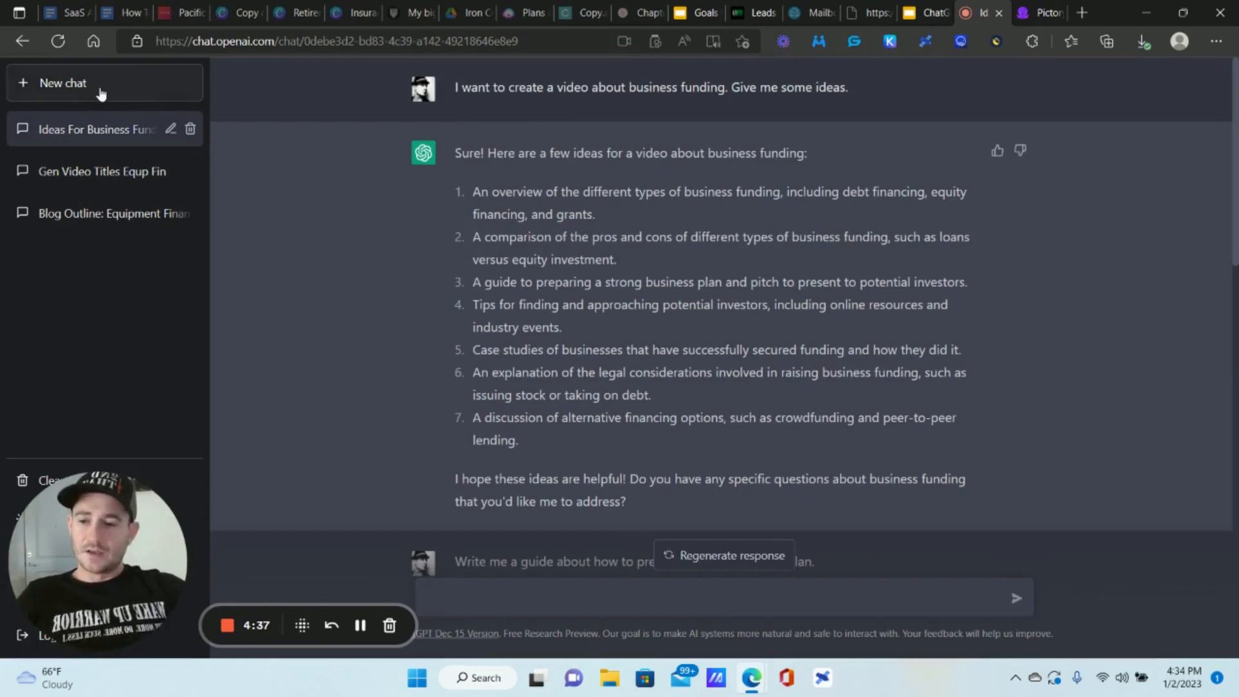
pyautogui.click(62, 82)
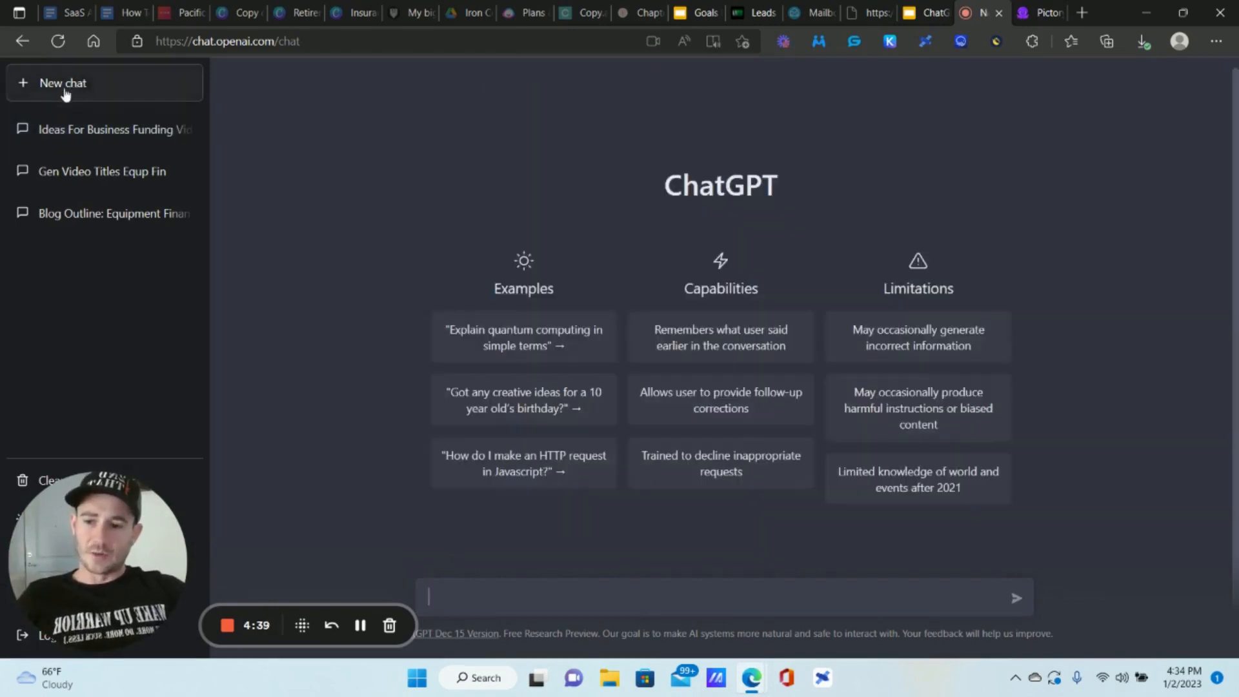
pyautogui.moveTo(575, 596)
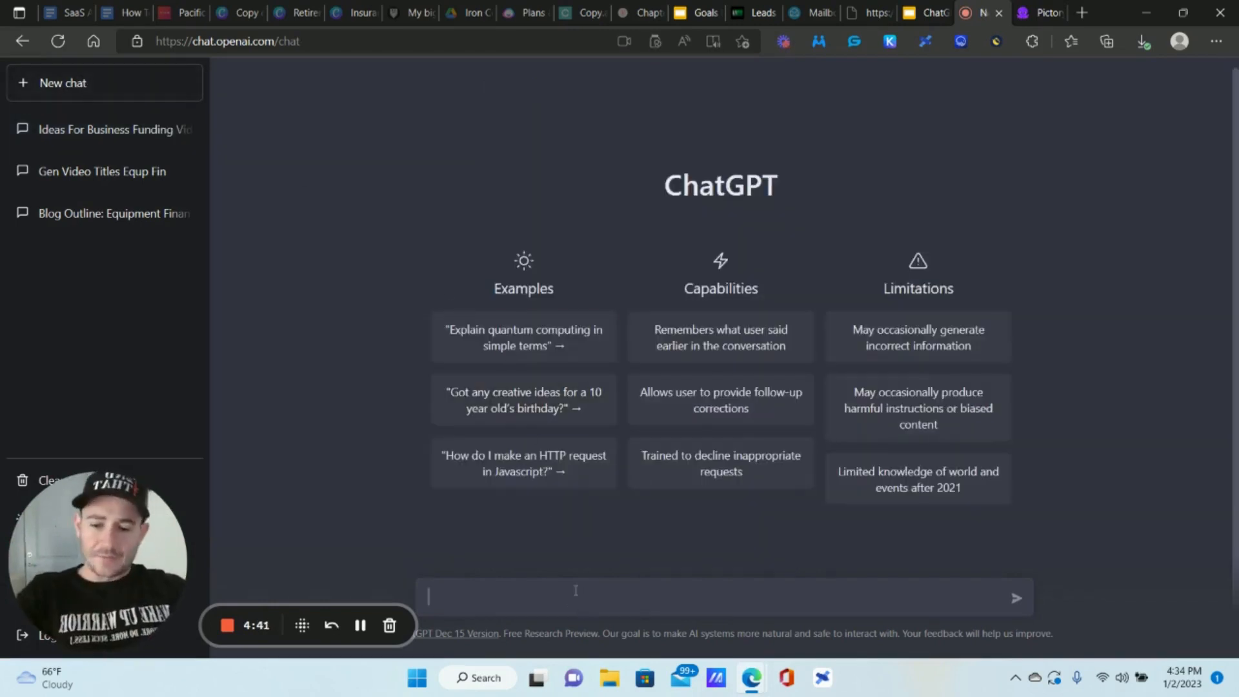
pyautogui.write('I want to c')
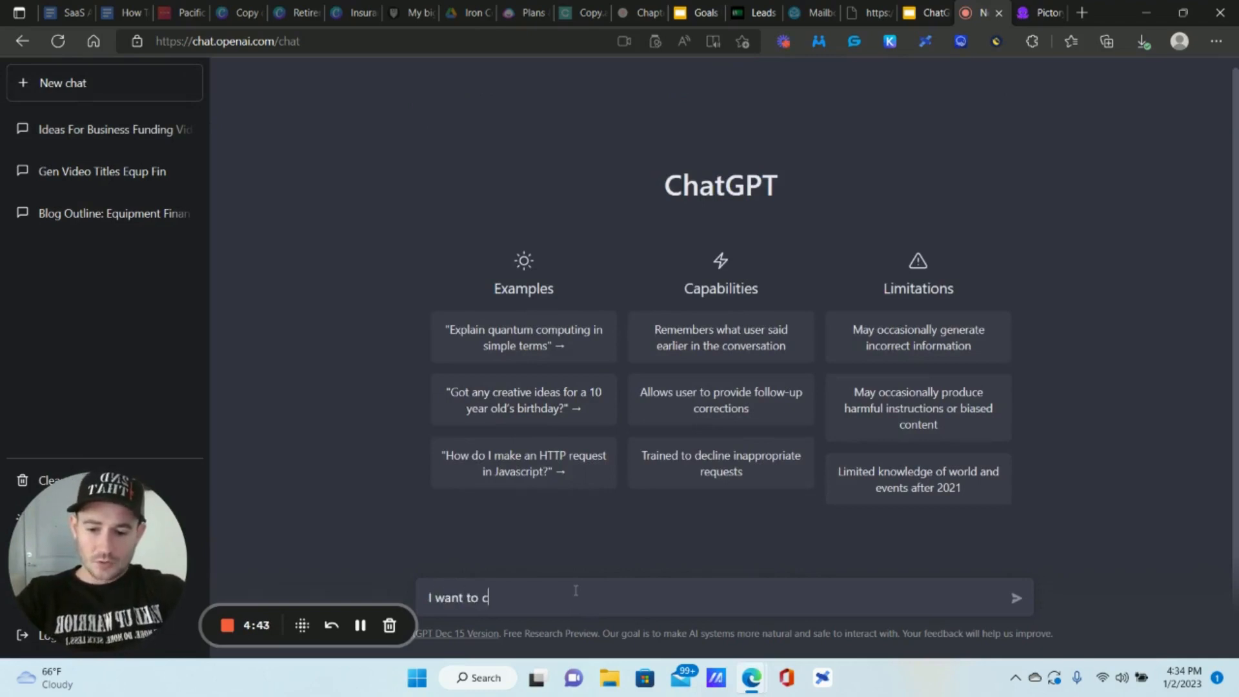
pyautogui.write('reate a video ab')
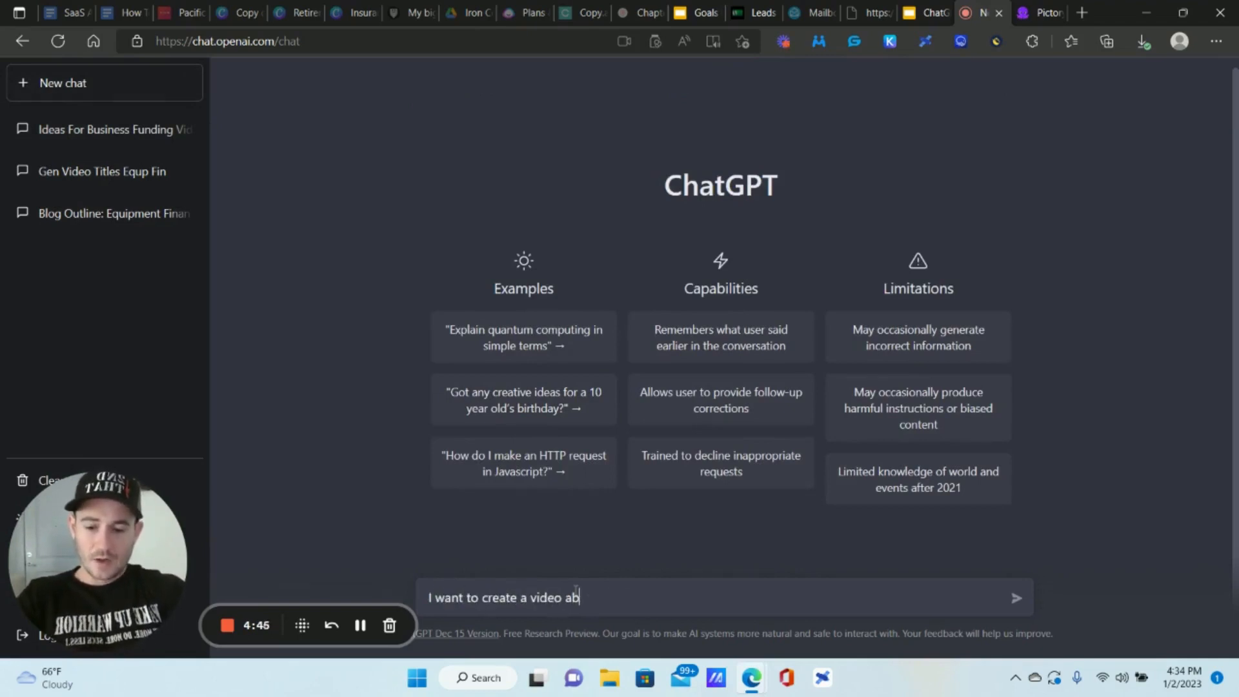
pyautogui.write('out business fudn')
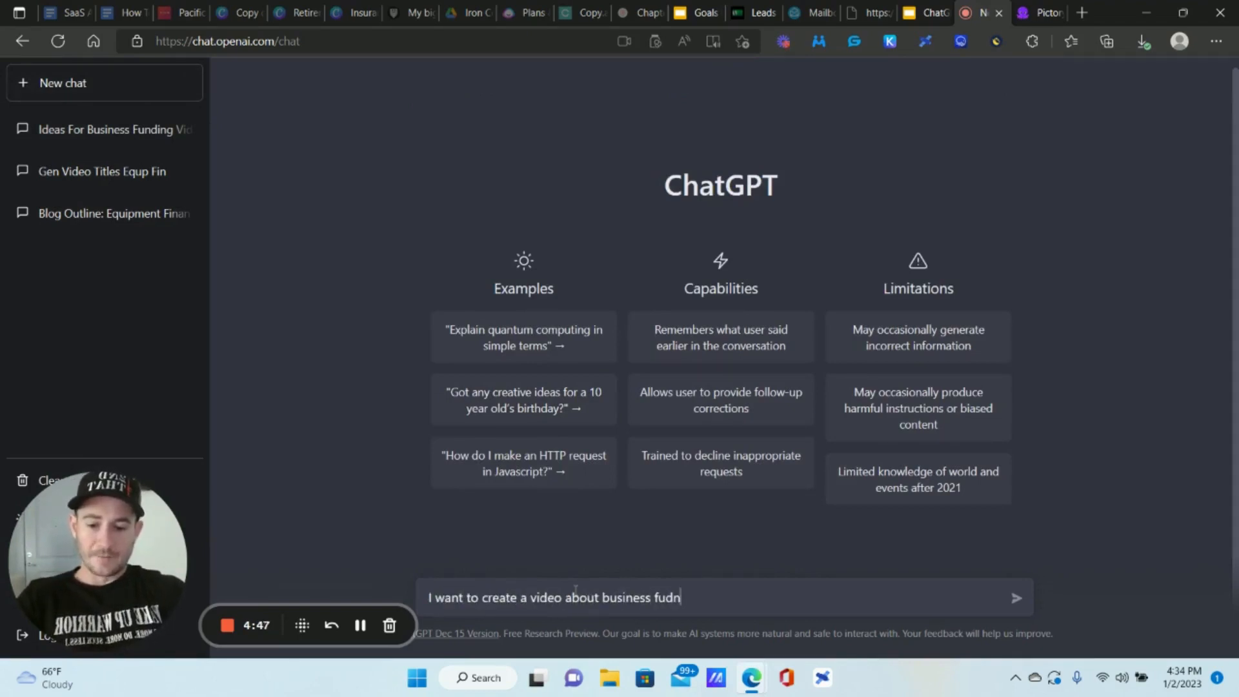
pyautogui.write('ing. Give m')
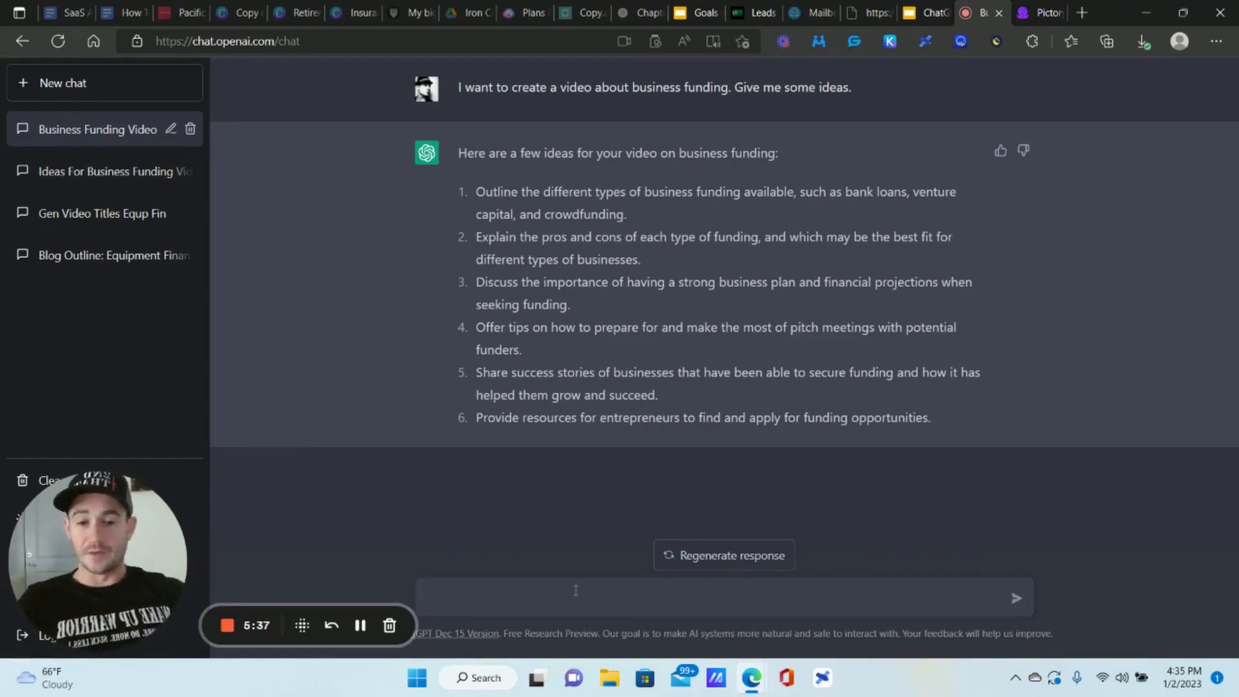
pyautogui.moveTo(564, 567)
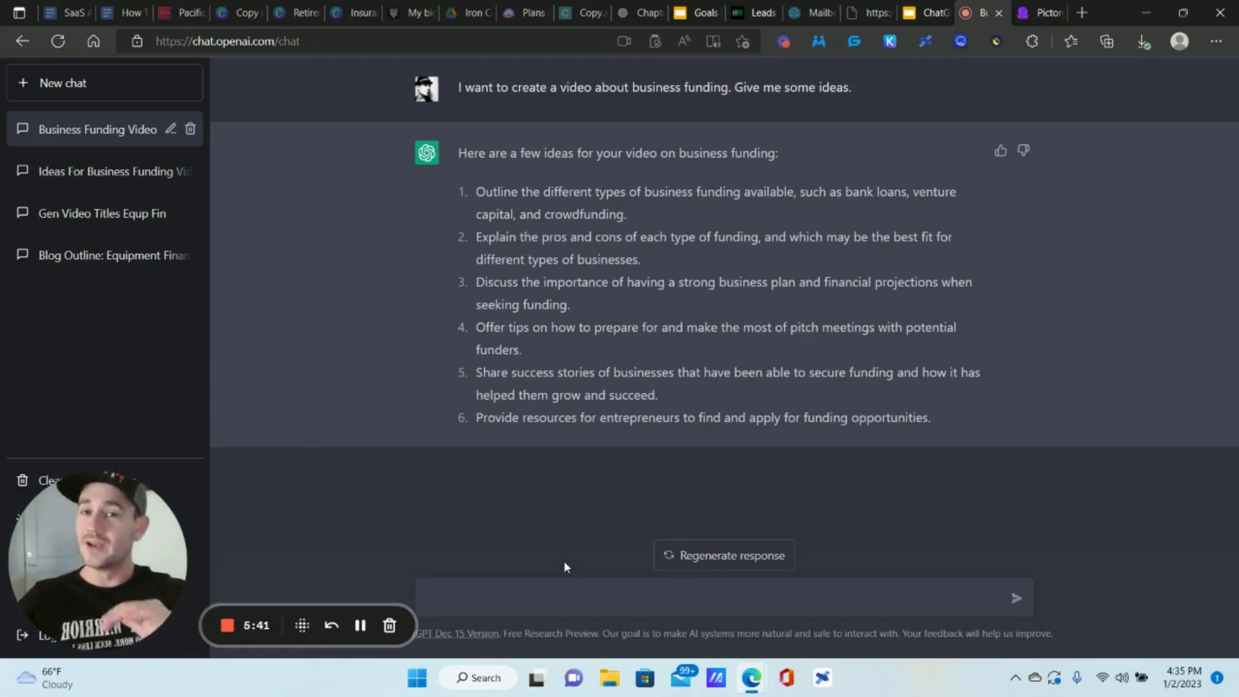
pyautogui.moveTo(588, 180)
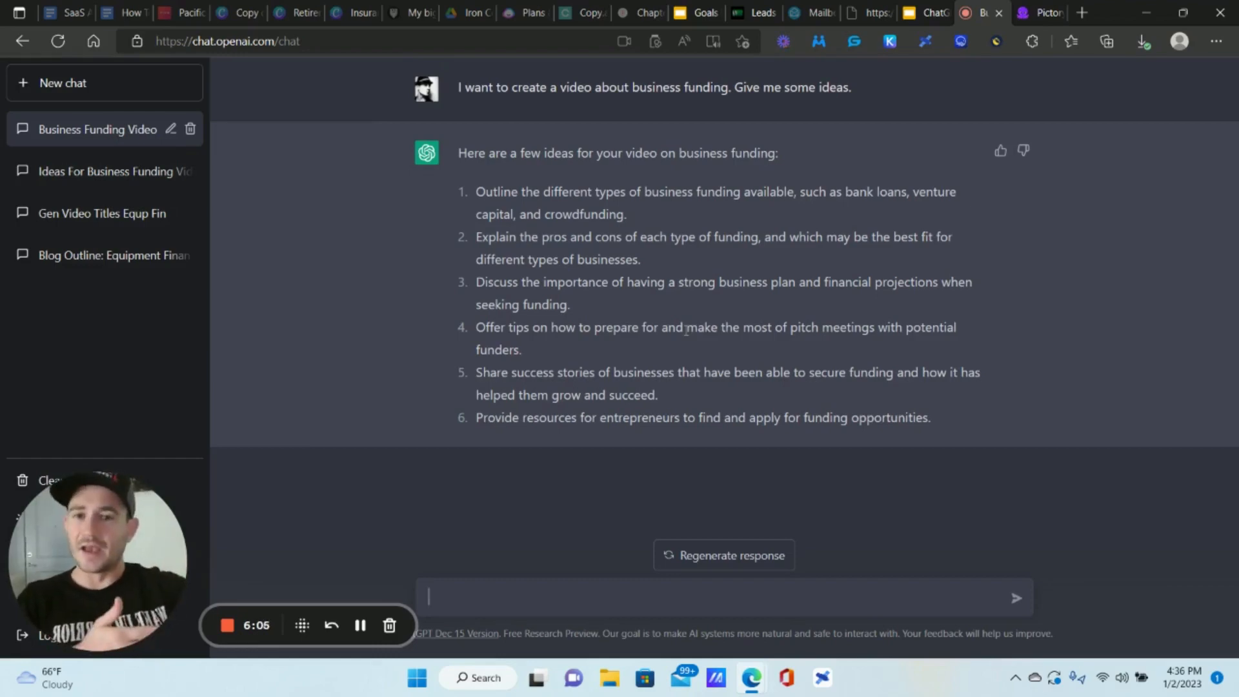
pyautogui.moveTo(837, 381)
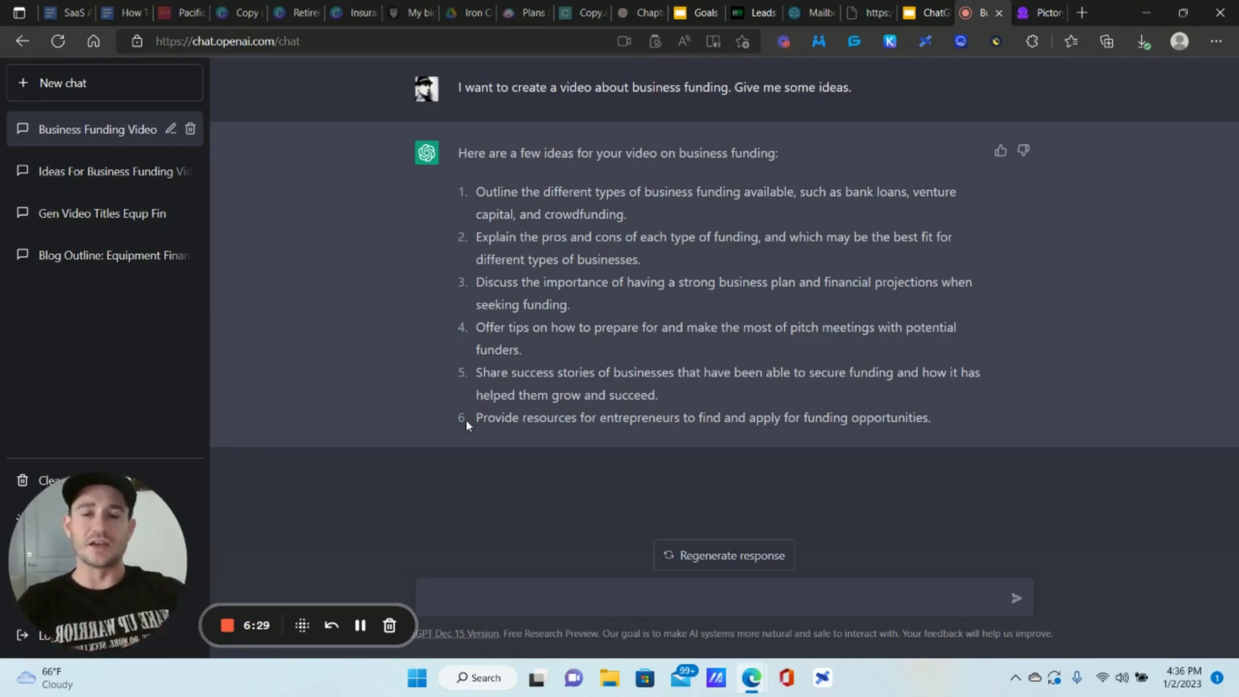
pyautogui.moveTo(443, 288)
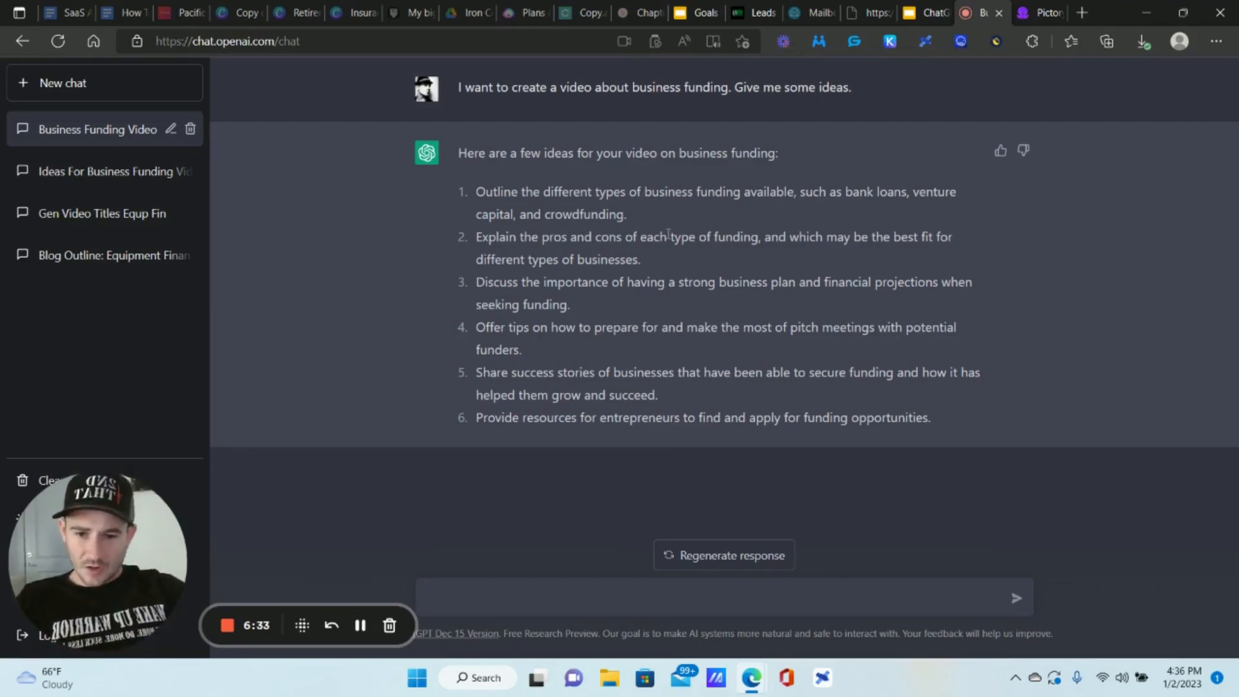
pyautogui.moveTo(536, 300)
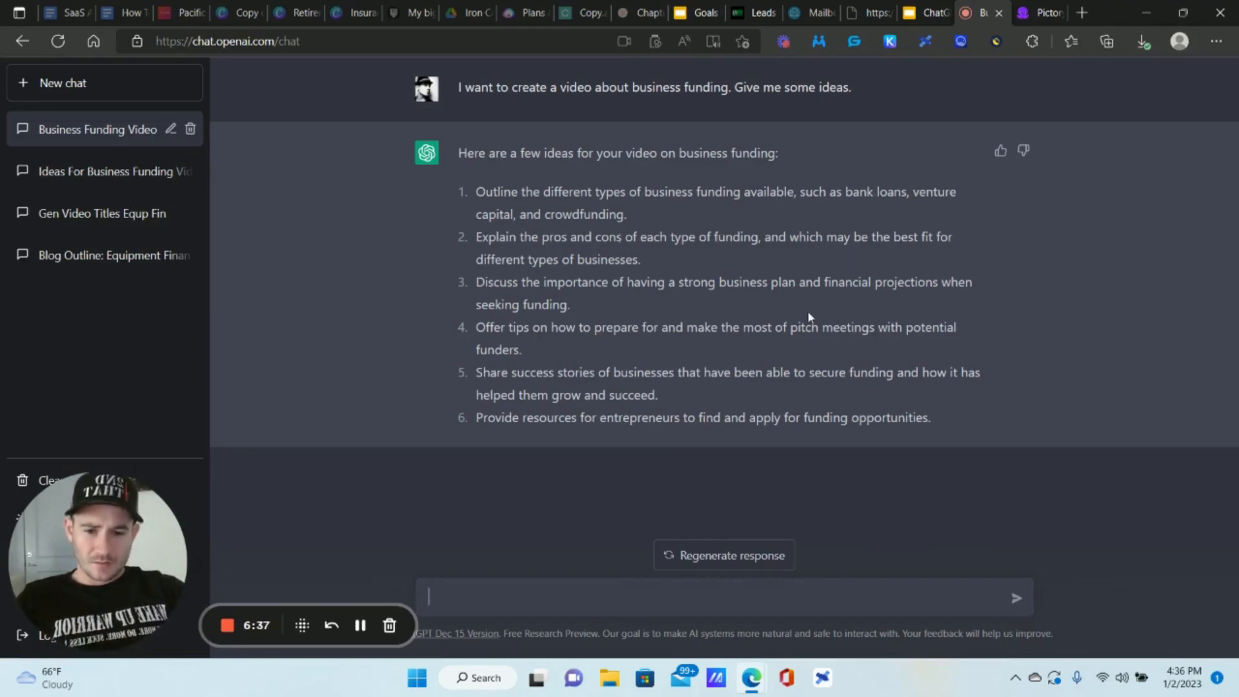
pyautogui.moveTo(559, 400)
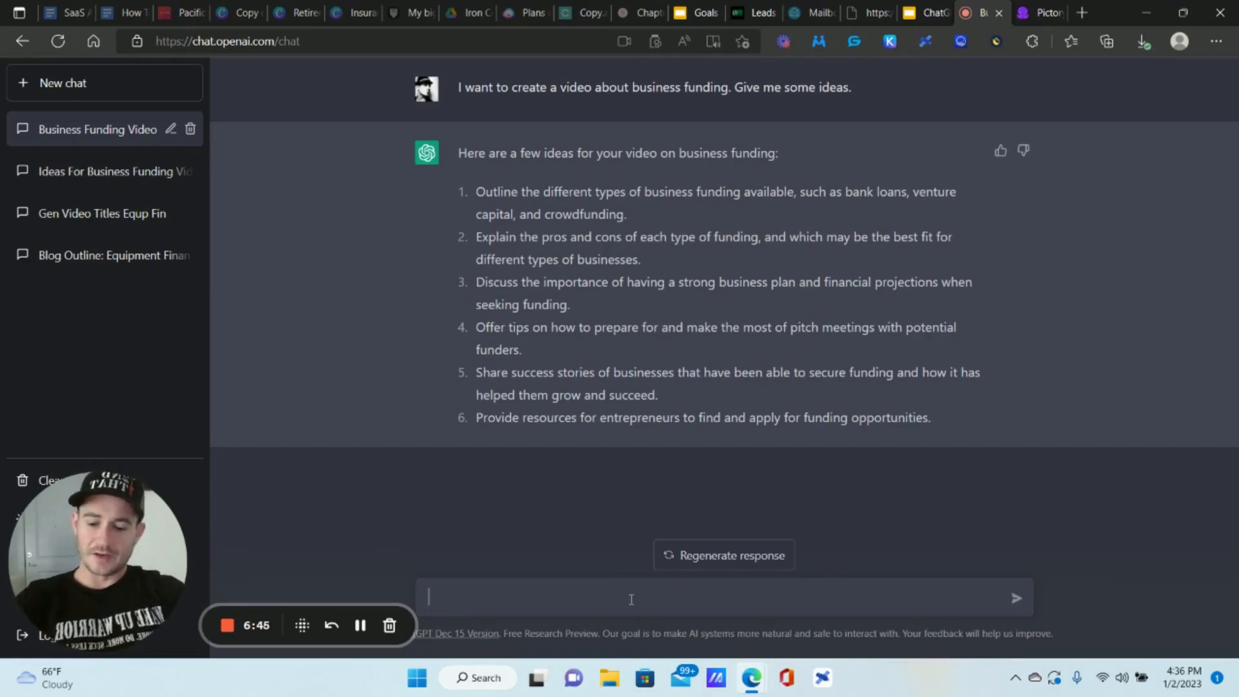
# - Send 'Write a blog outline about venture capital.' and review the eight-section outline
pyautogui.write('Wh')
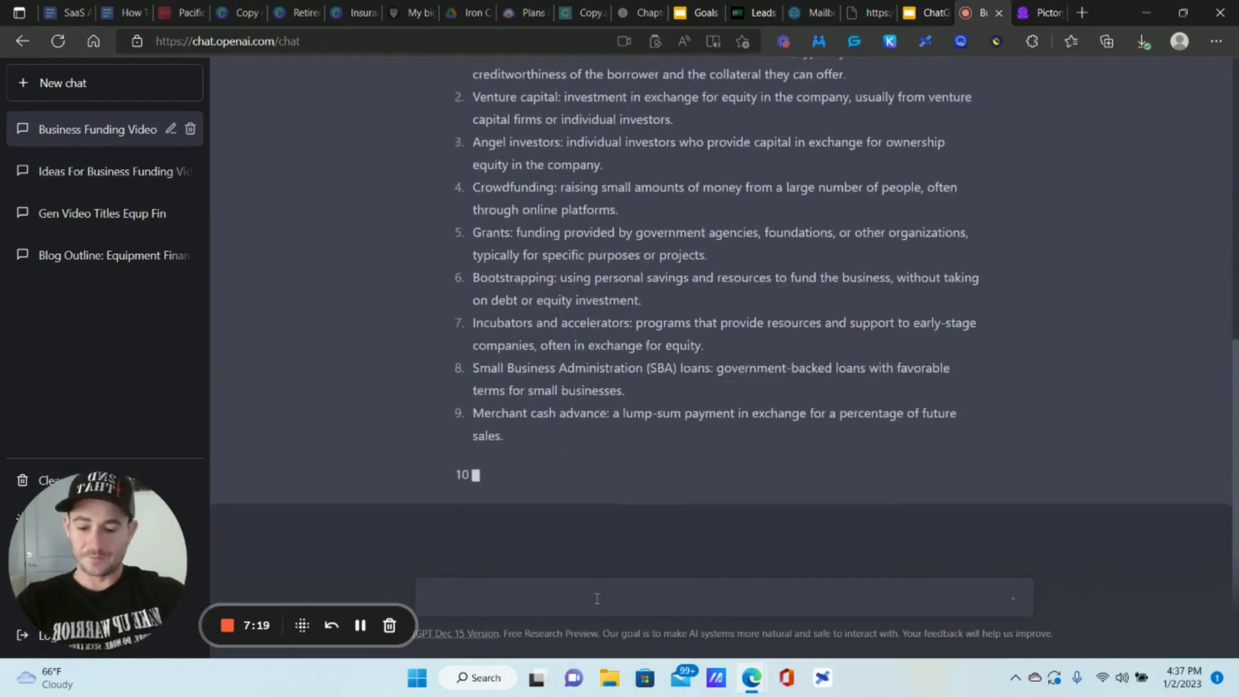
pyautogui.write('Write a')
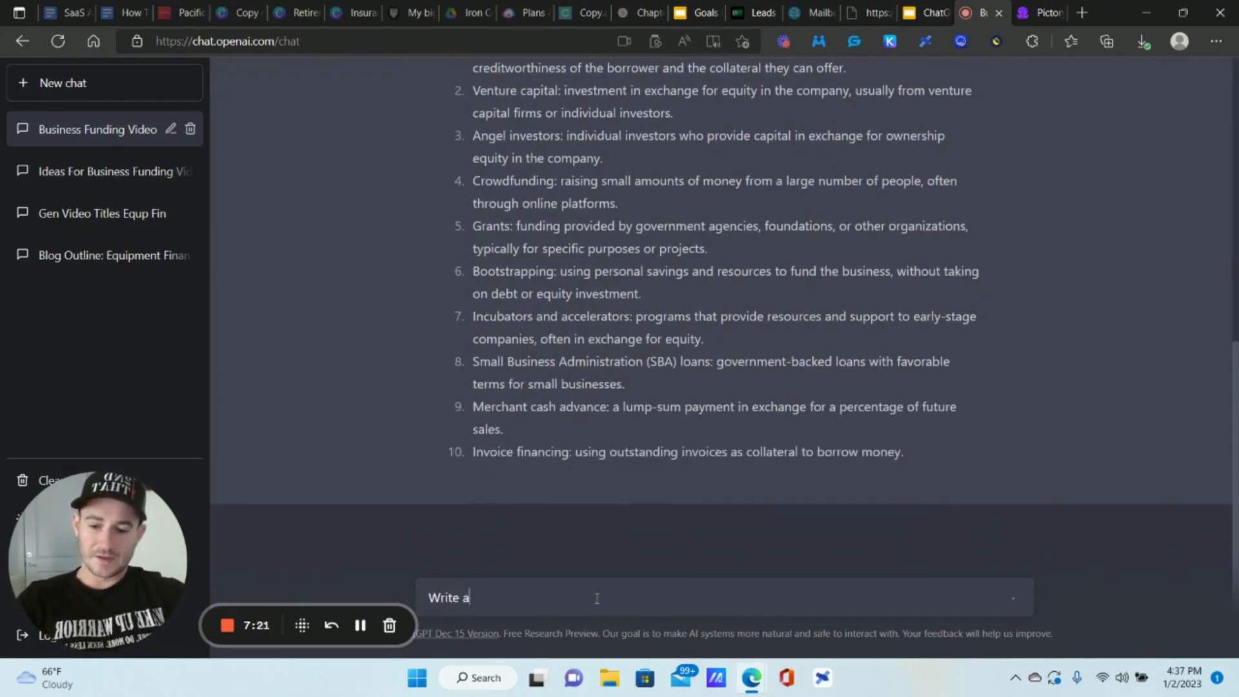
pyautogui.write('blog outline')
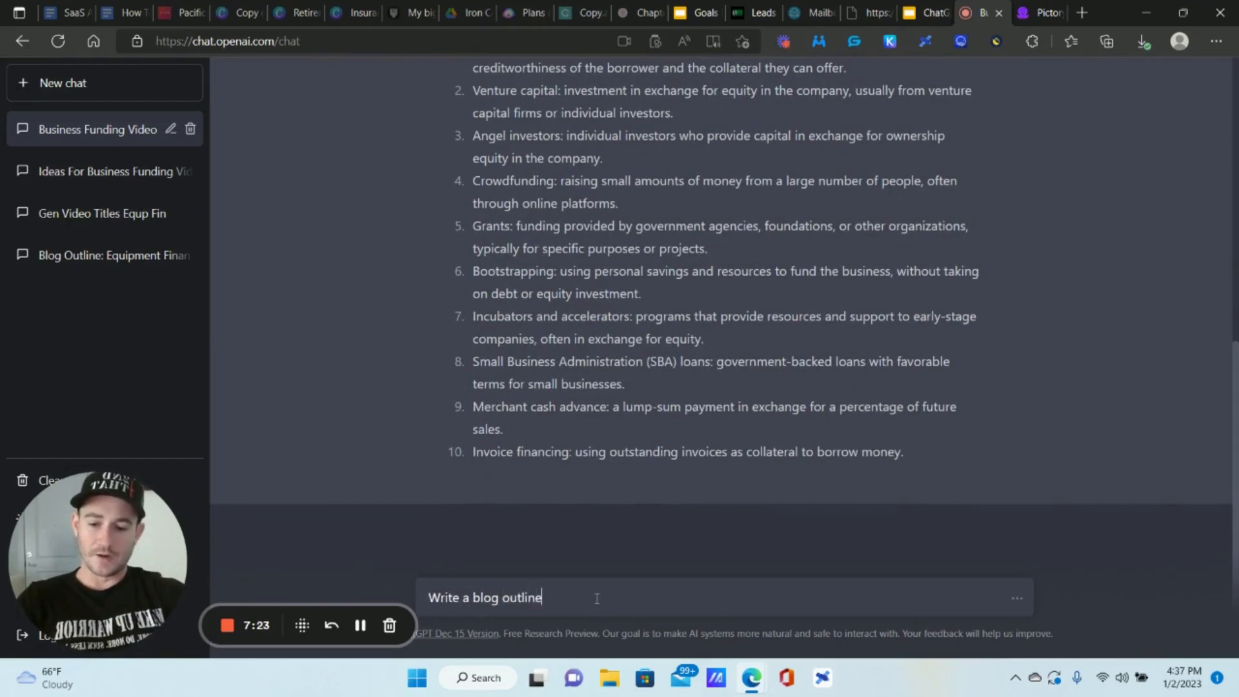
pyautogui.write('about vent')
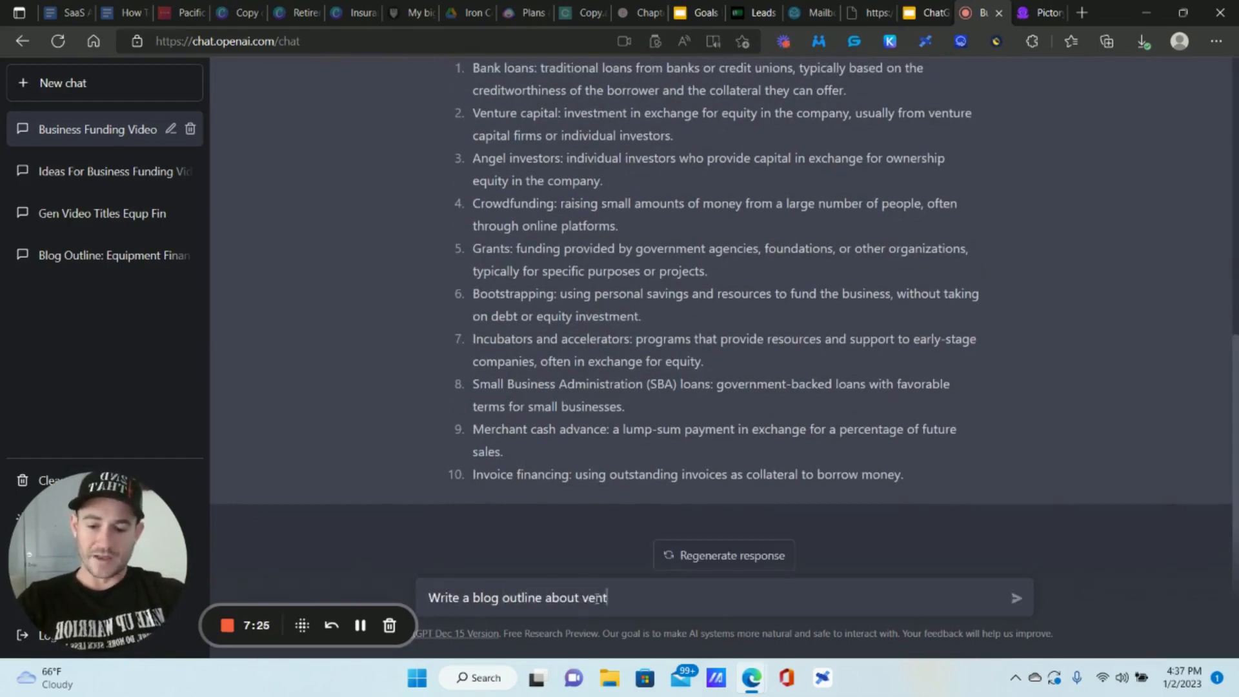
pyautogui.write('ure c')
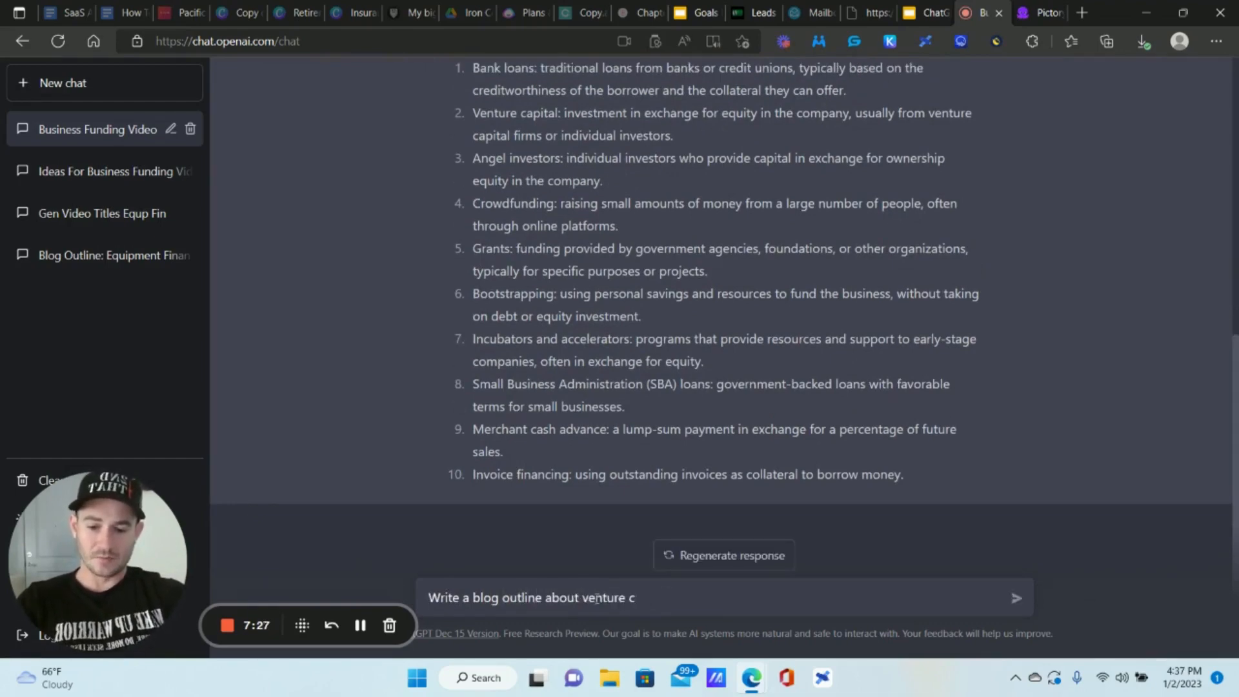
pyautogui.click(1015, 597)
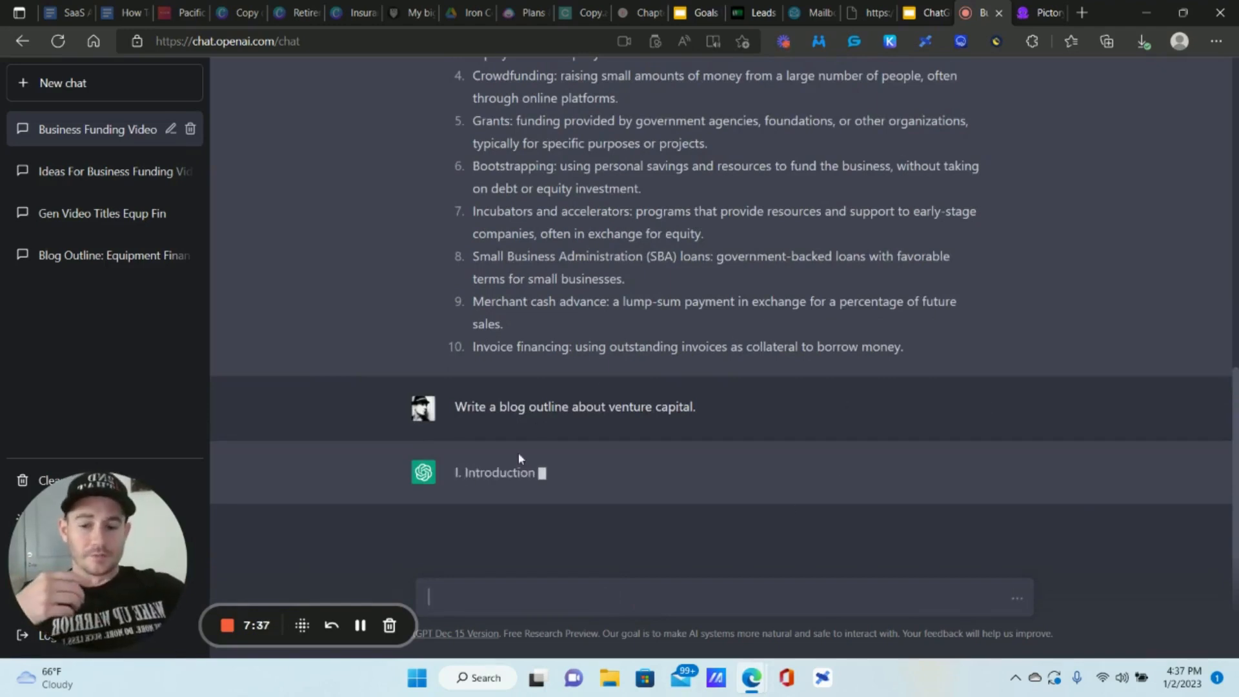
pyautogui.scroll(-3)
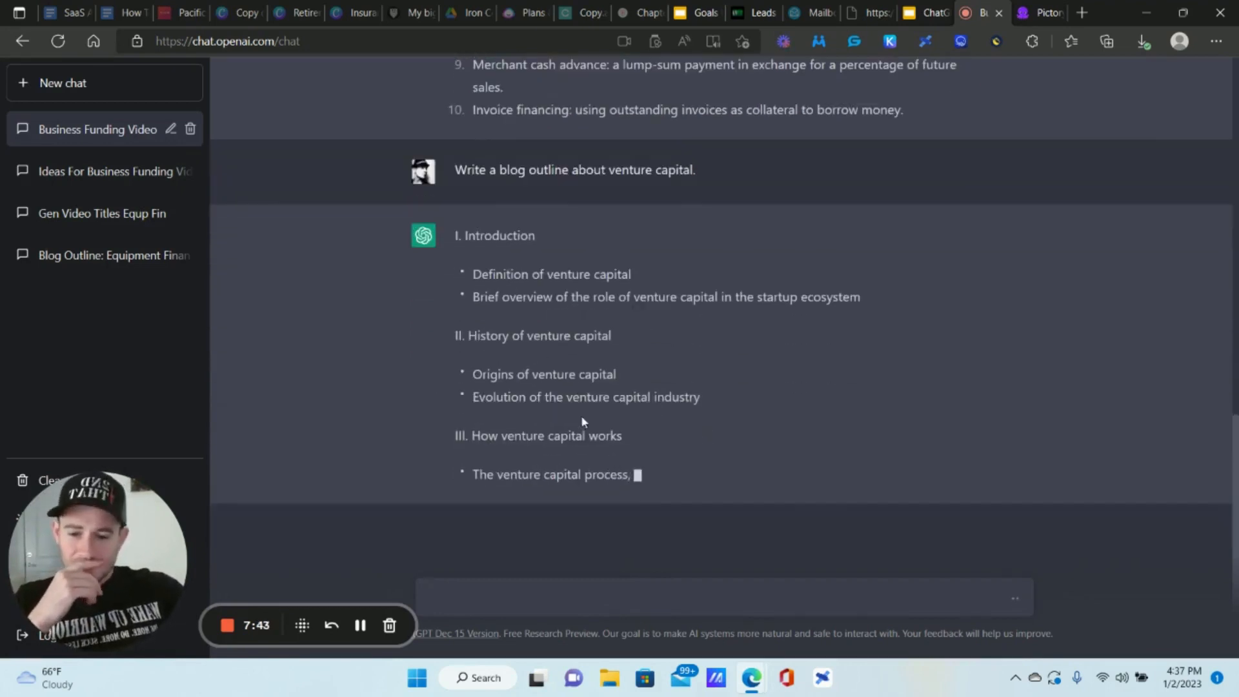
pyautogui.scroll(3)
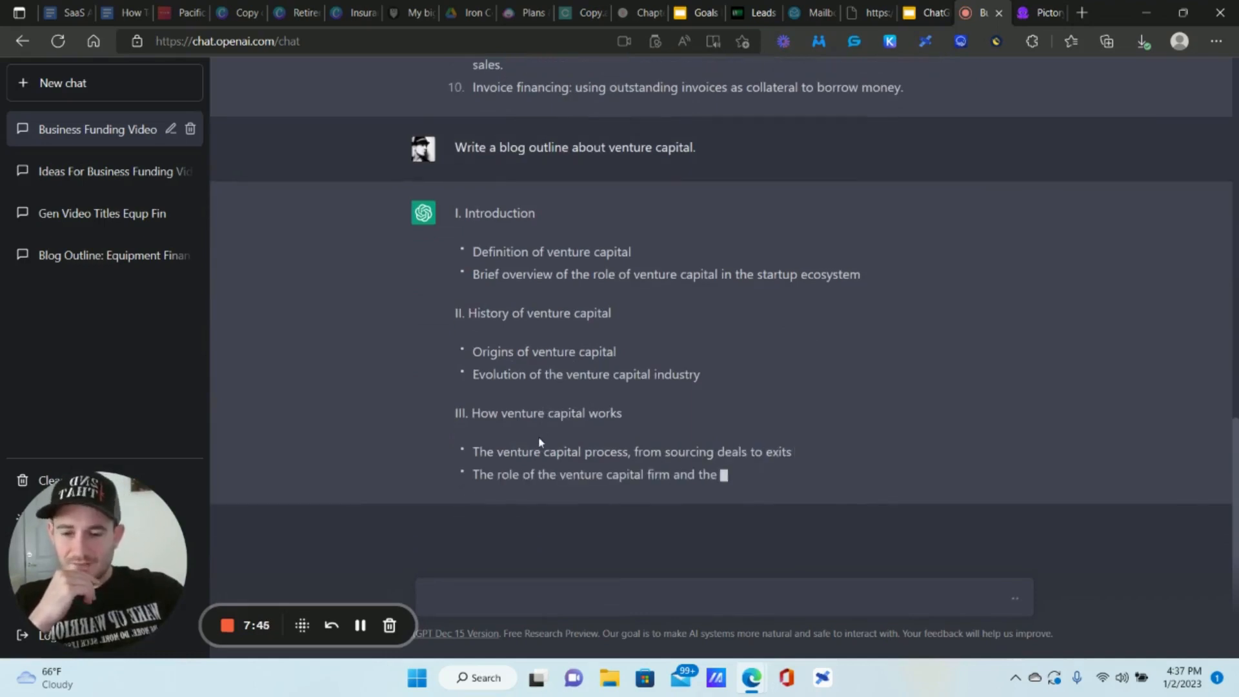
pyautogui.scroll(3)
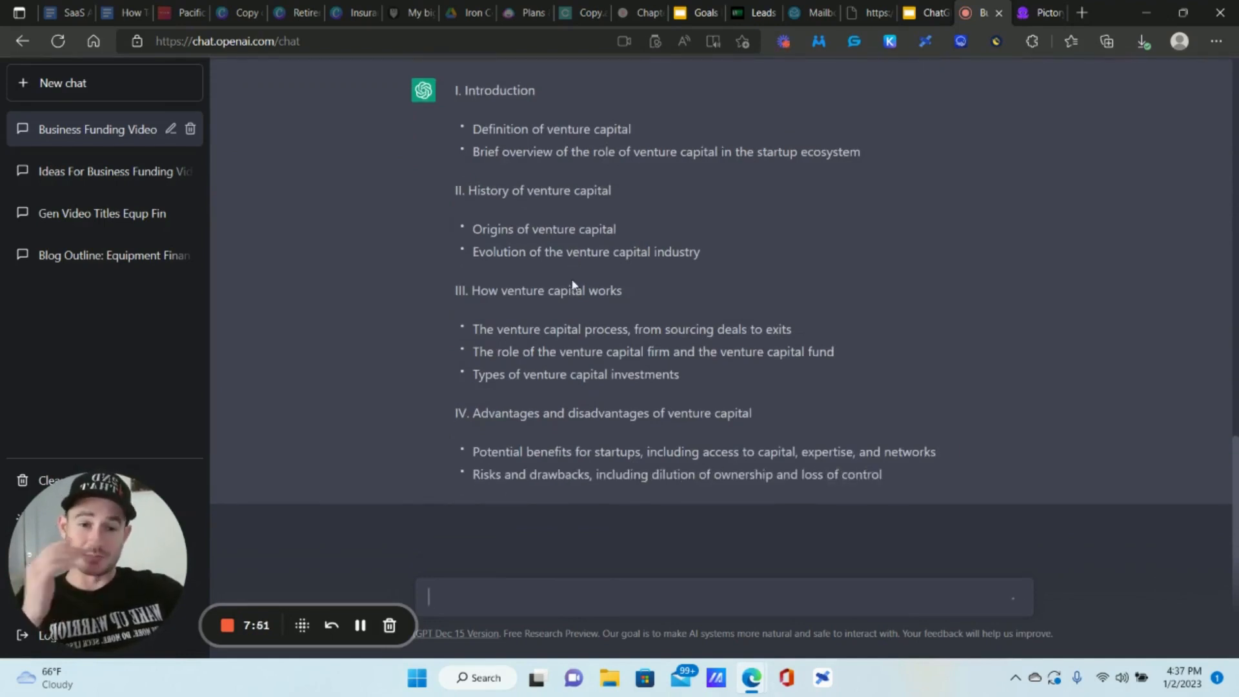
pyautogui.scroll(-3)
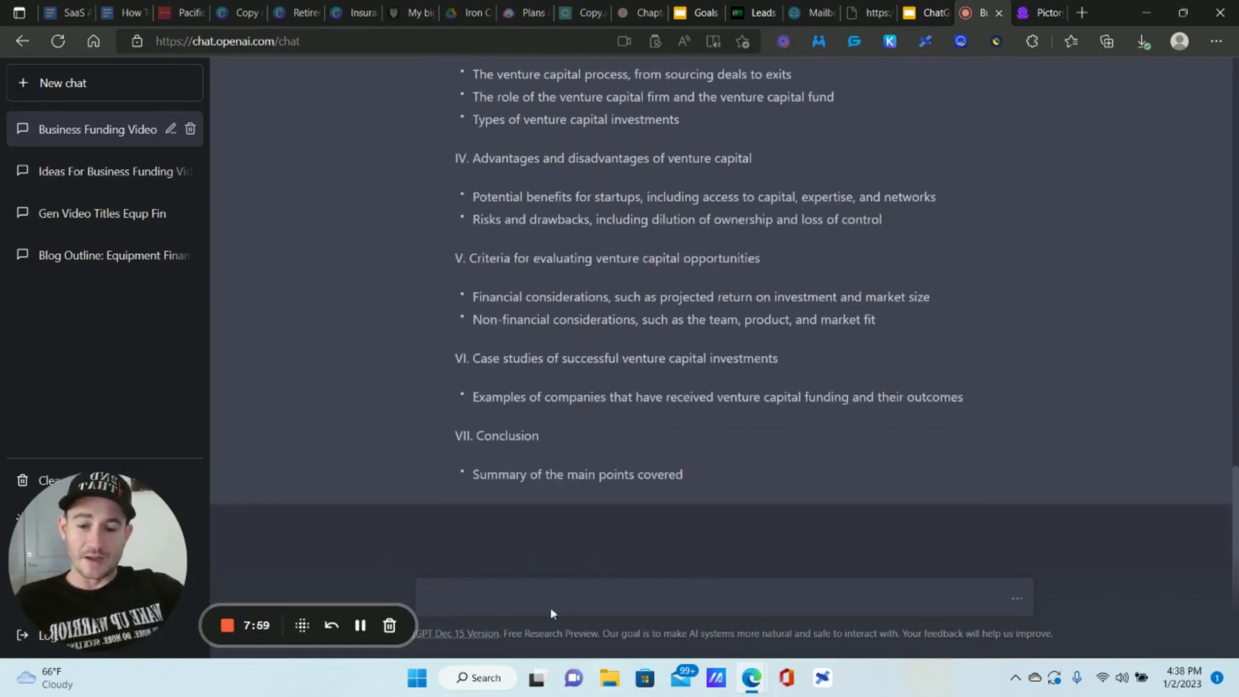
# - Ask 'Write a 500 word video script about venture capital.'
pyautogui.write('Wrti')
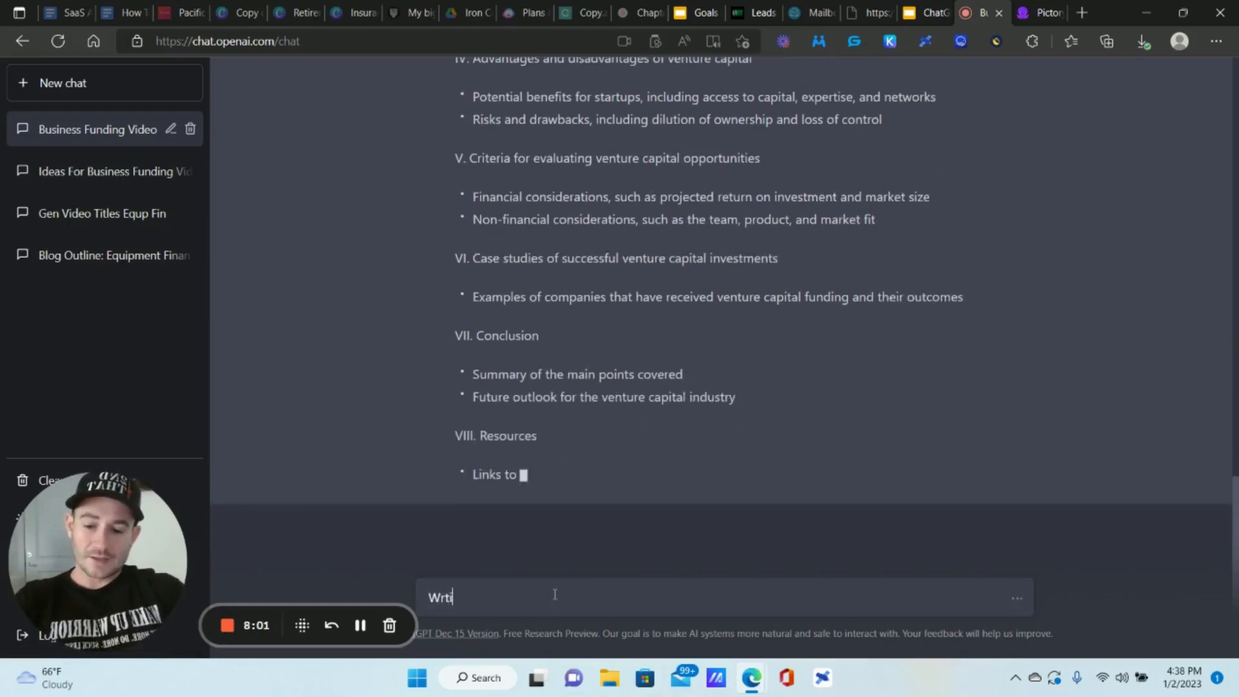
pyautogui.write('Write a 500')
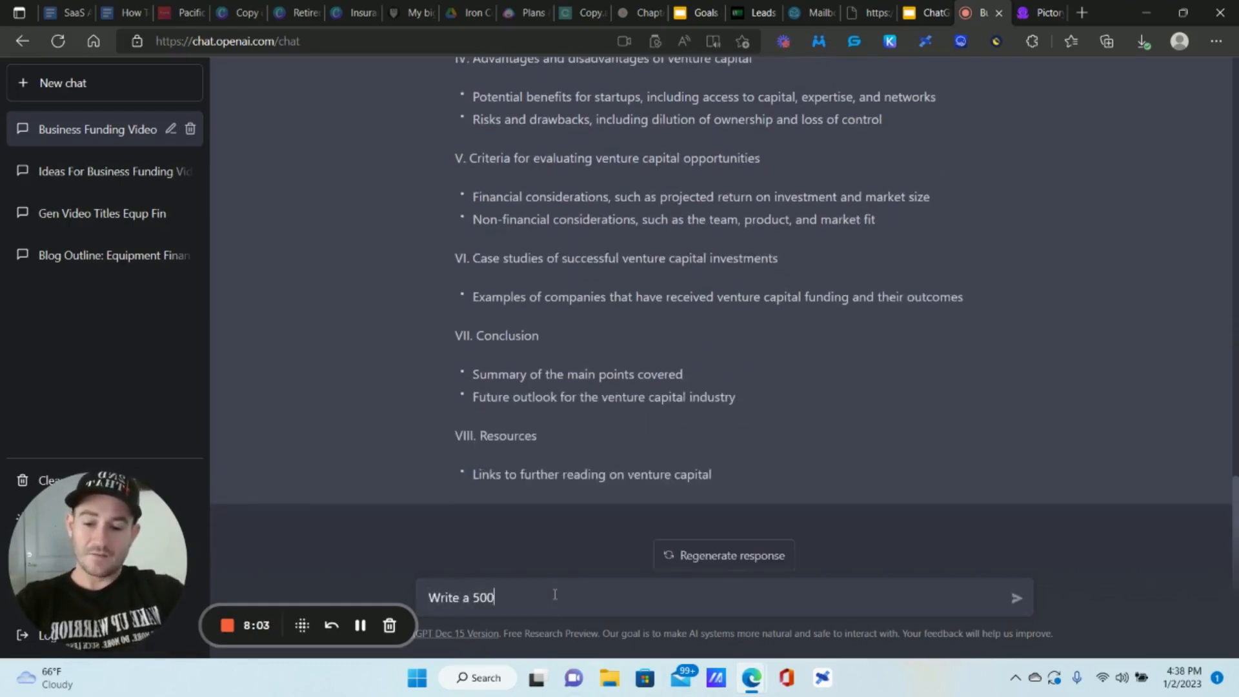
pyautogui.write('word video cr')
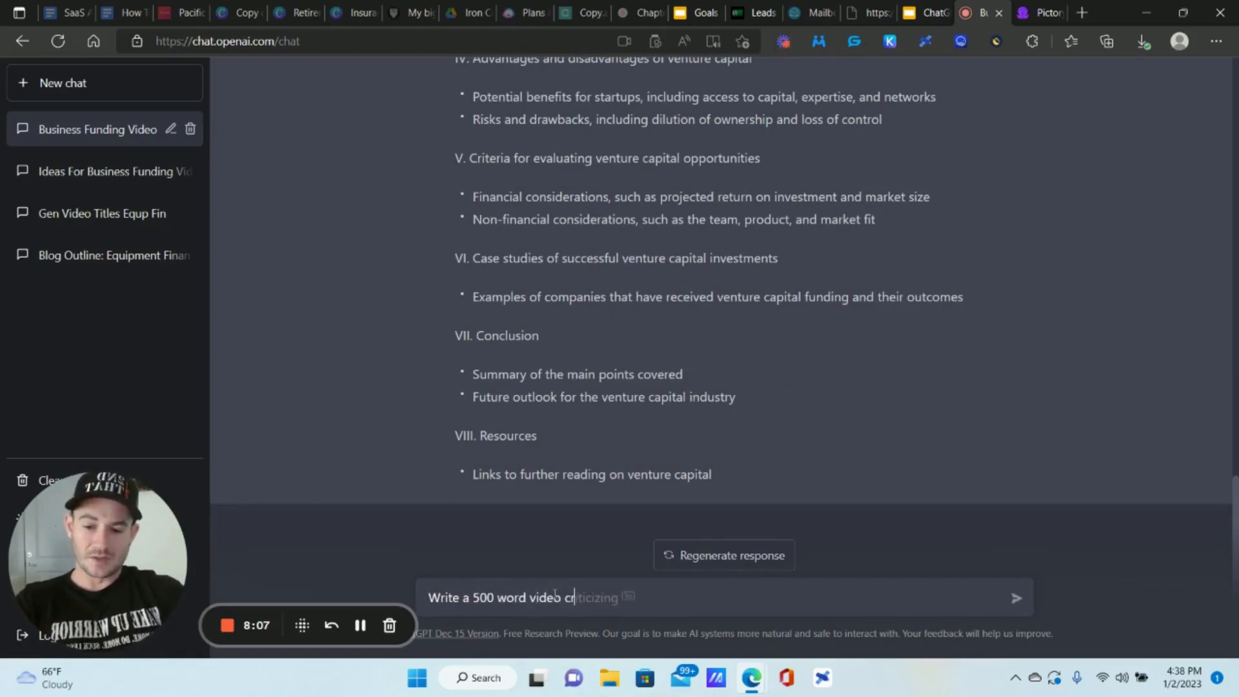
pyautogui.write('script for')
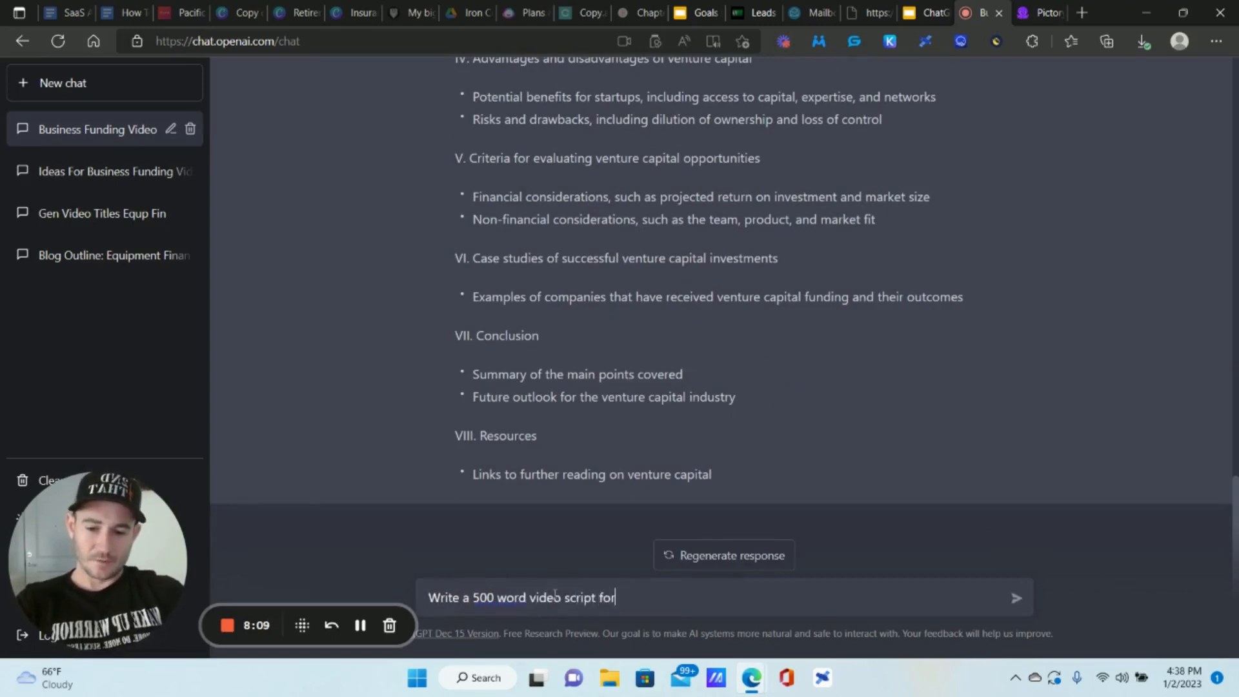
pyautogui.write('about ventu')
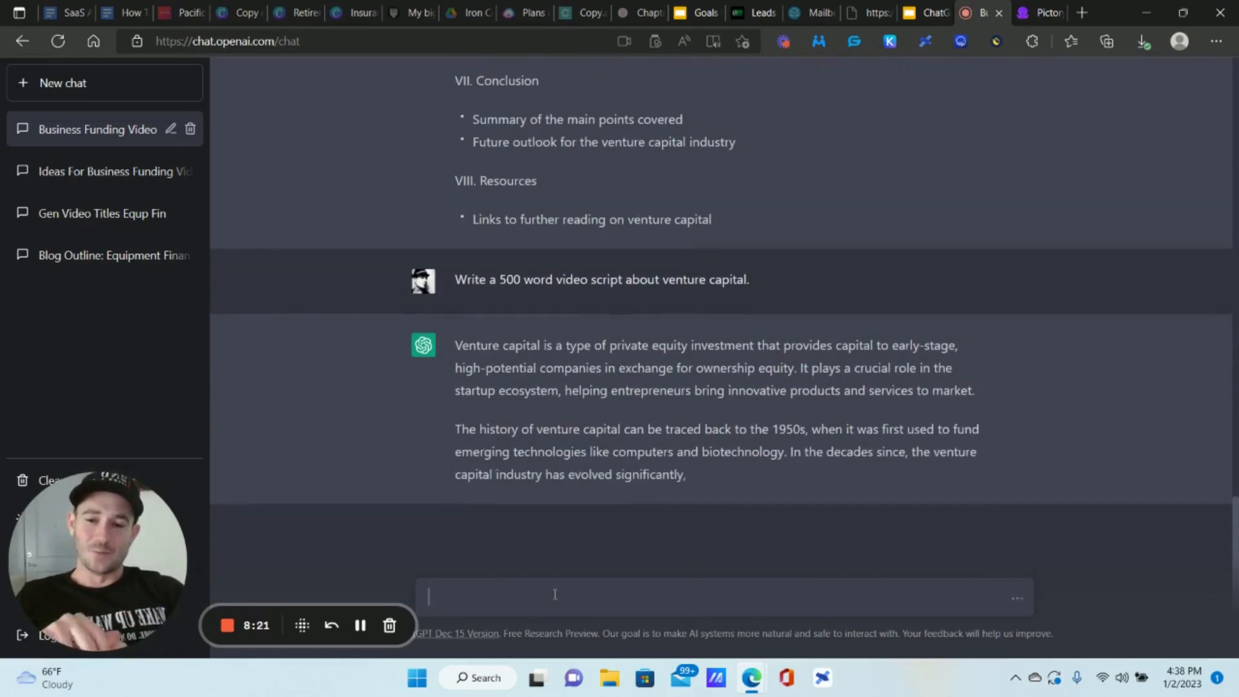
# - Grab the 'Advantages and disadvantages' outline heading to reuse as the next question
pyautogui.scroll(3)
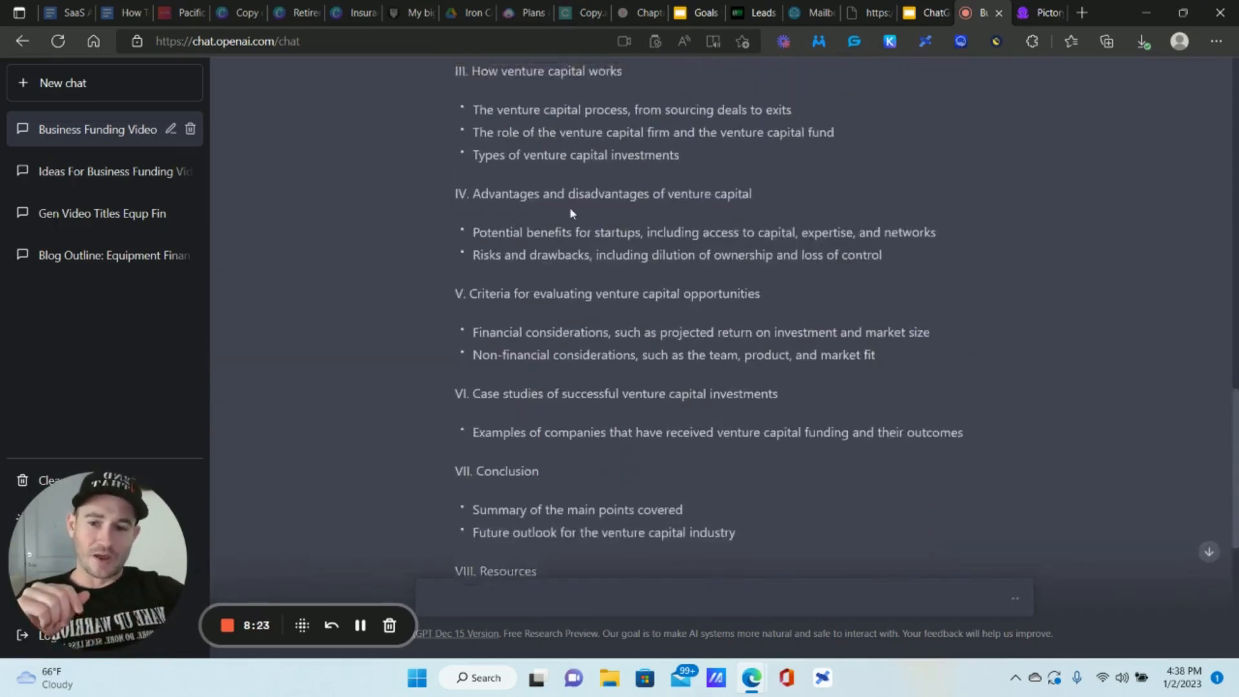
pyautogui.scroll(3)
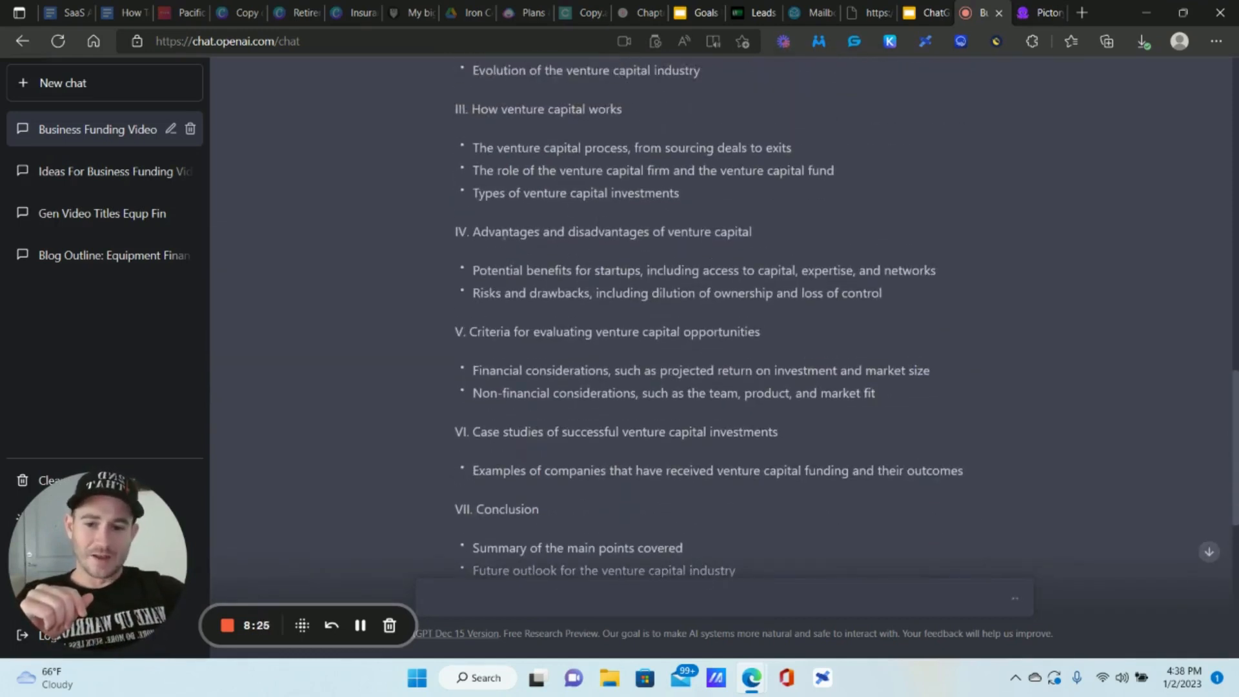
pyautogui.doubleClick(611, 231)
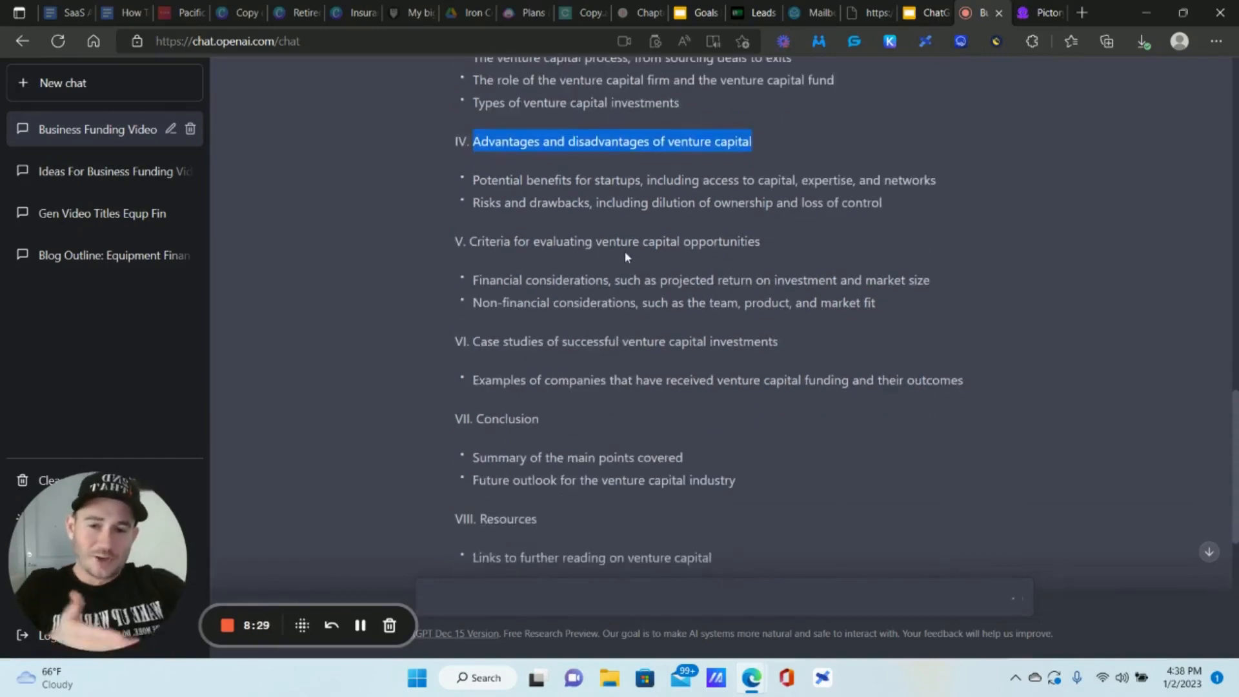
pyautogui.scroll(-3)
pyautogui.write('What are the advantages and disadvantages of venture capital?')
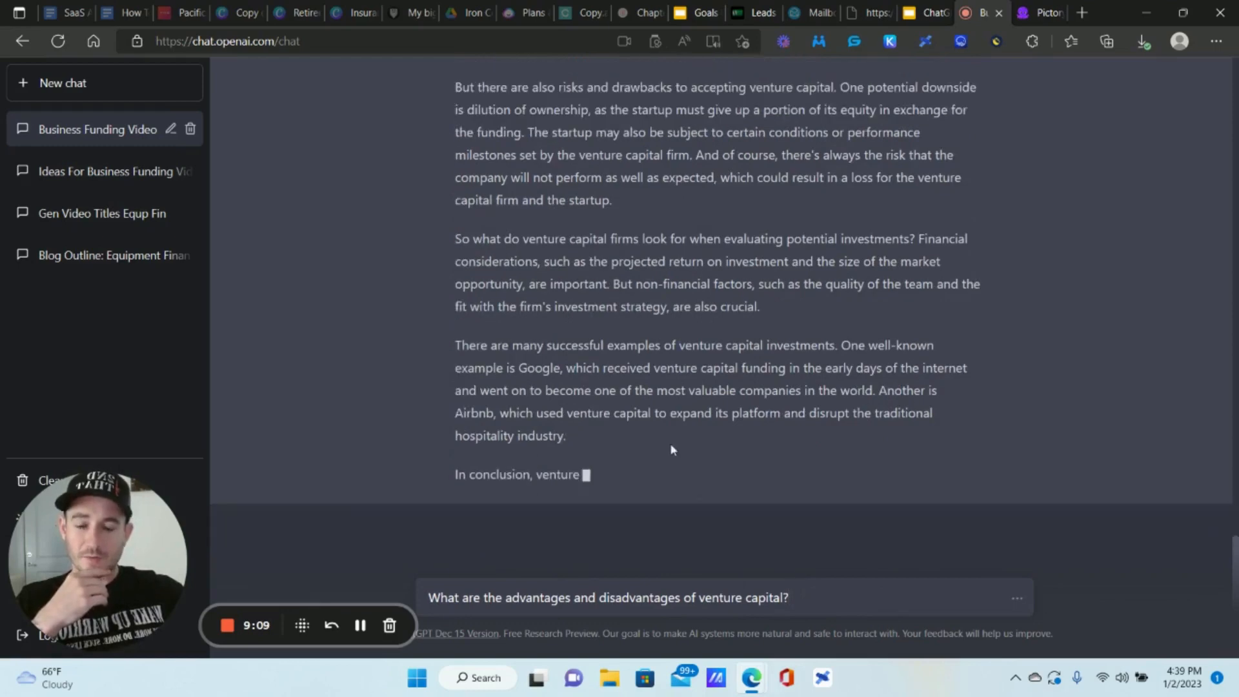
# - Copy the finished venture capital script and switch to the Pictory page
pyautogui.scroll(3)
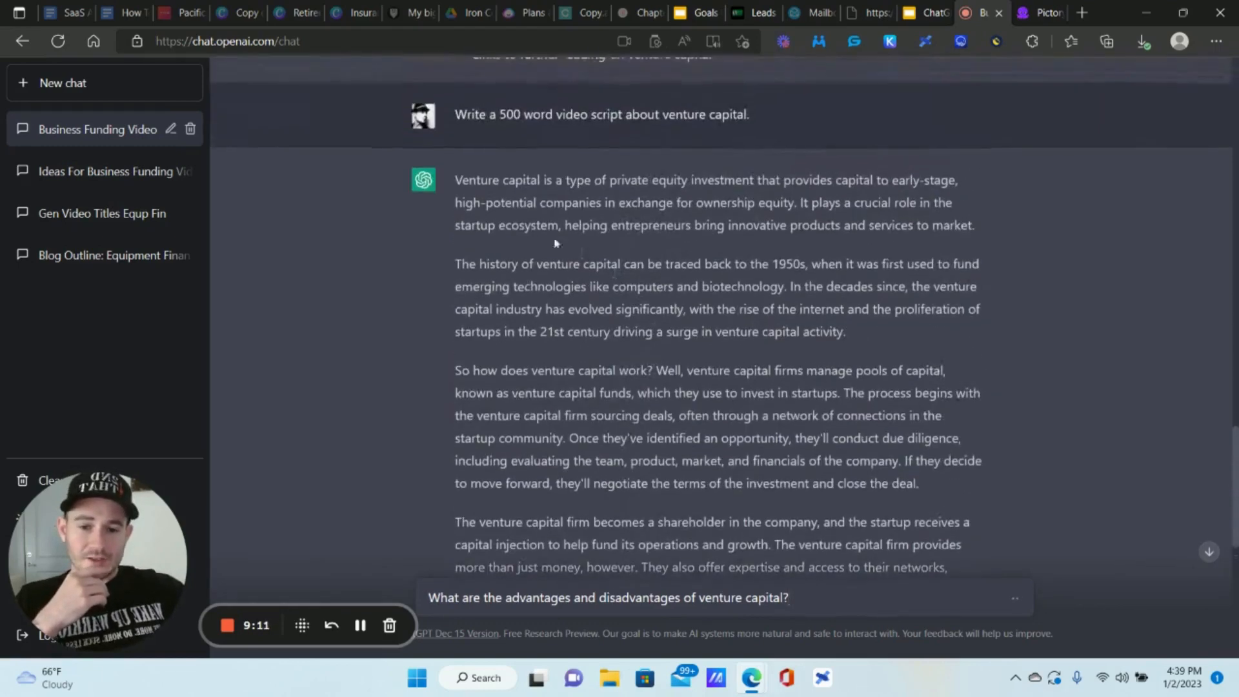
pyautogui.scroll(-3)
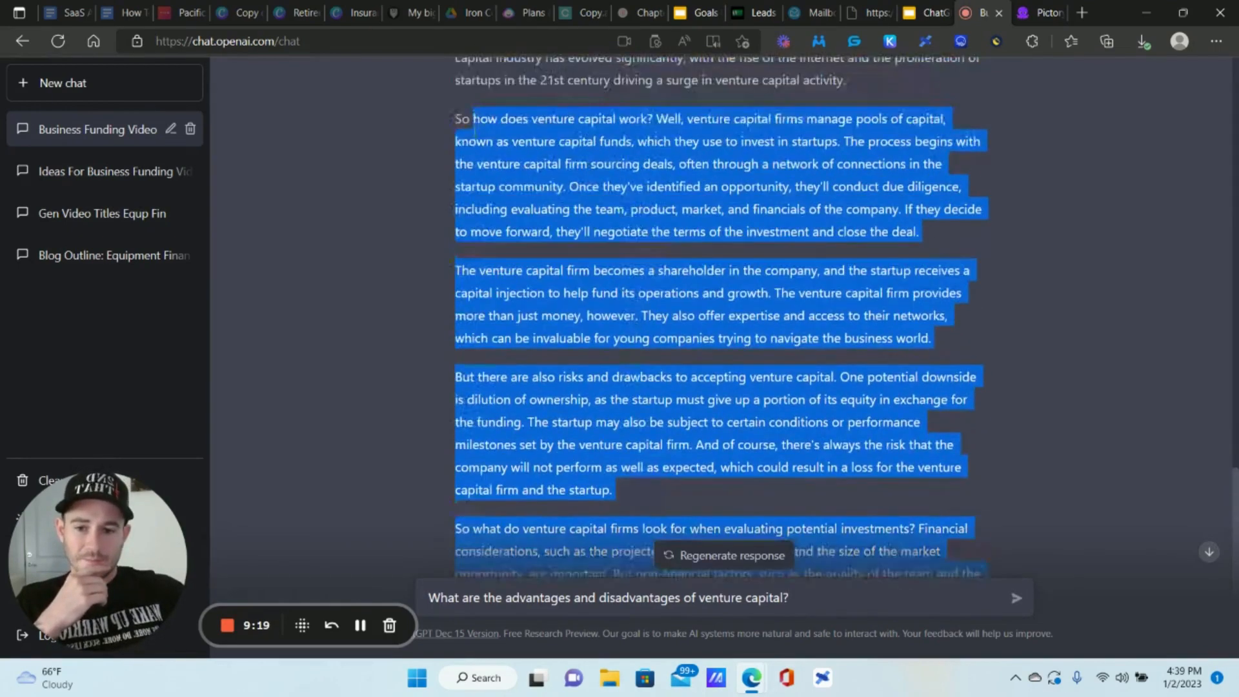
pyautogui.scroll(3)
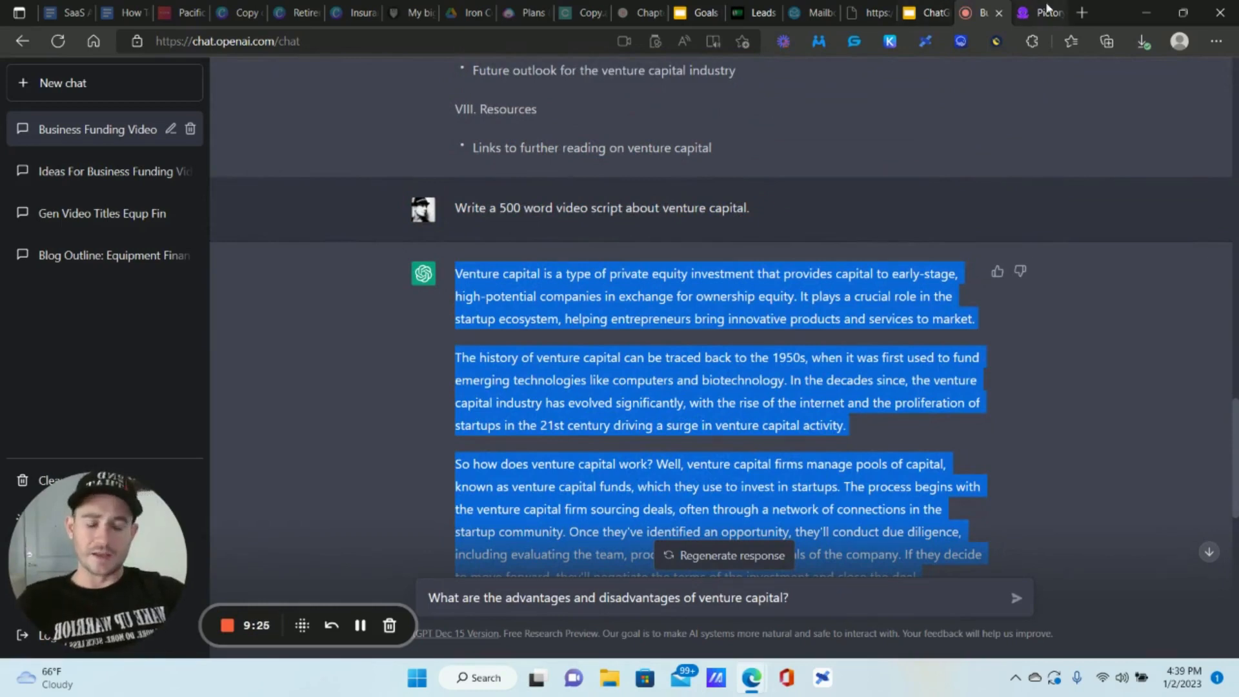
pyautogui.moveTo(1043, 13)
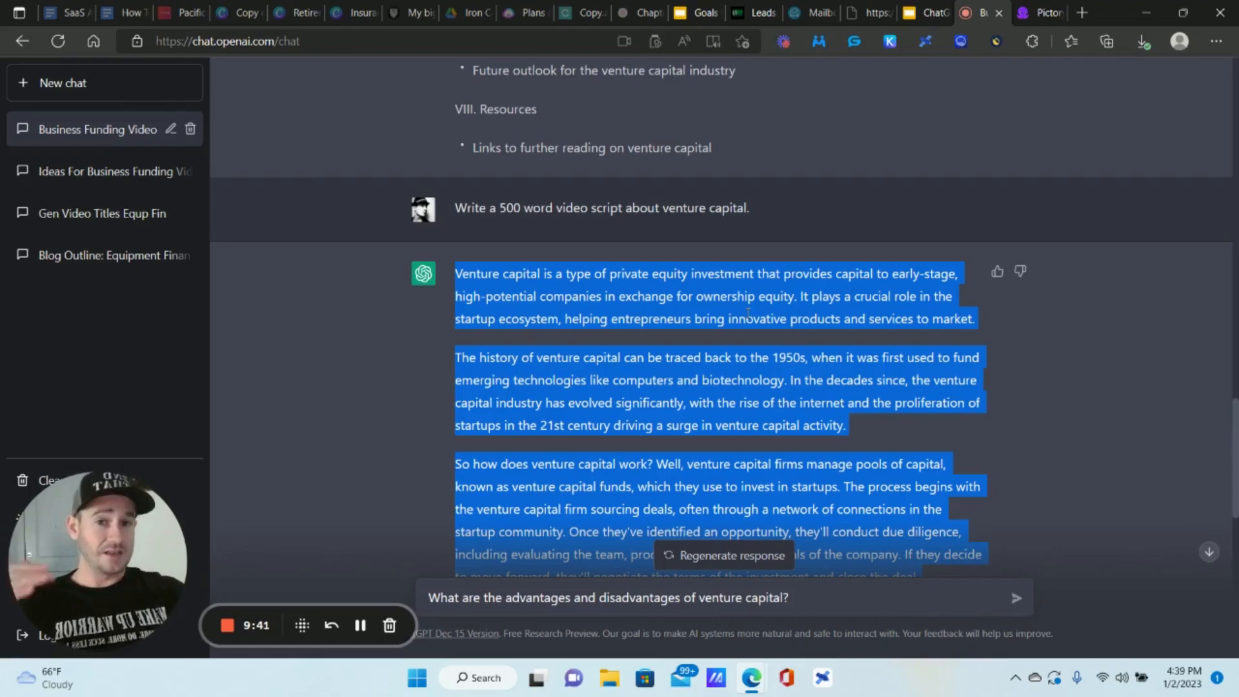
pyautogui.click(1030, 13)
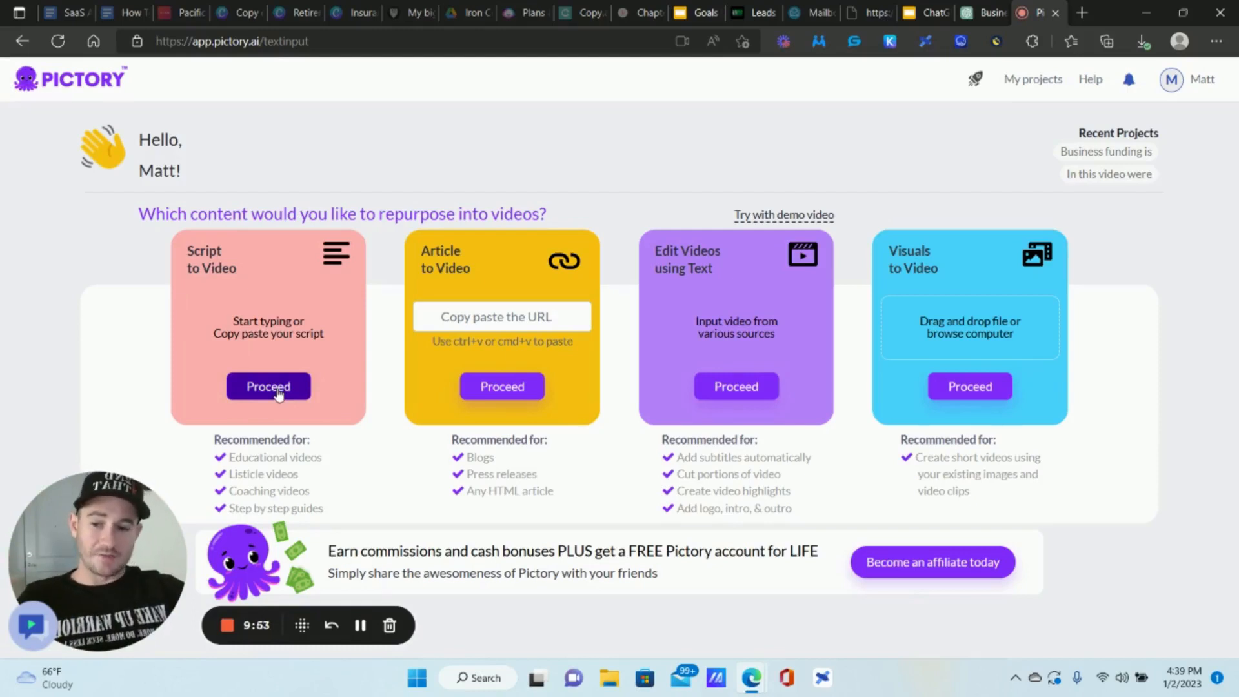
# - Start a Script to Video project, paste the venture capital script, and bring up File Explorer
pyautogui.click(268, 386)
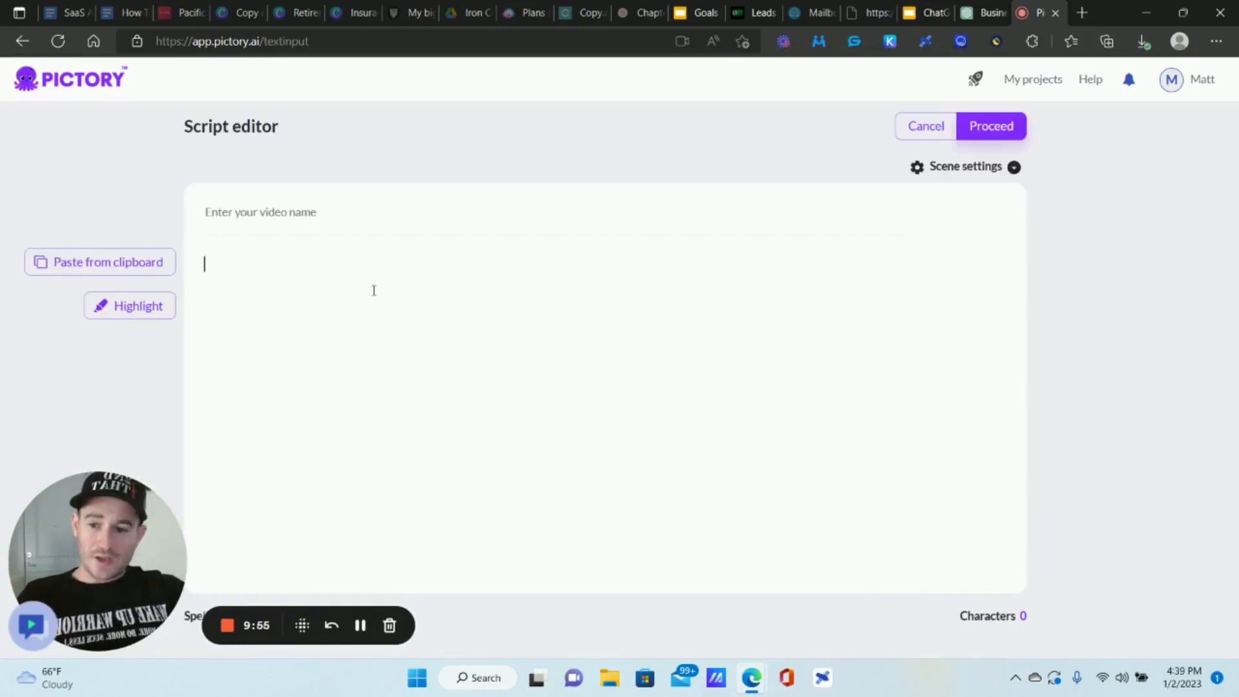
pyautogui.click(107, 261)
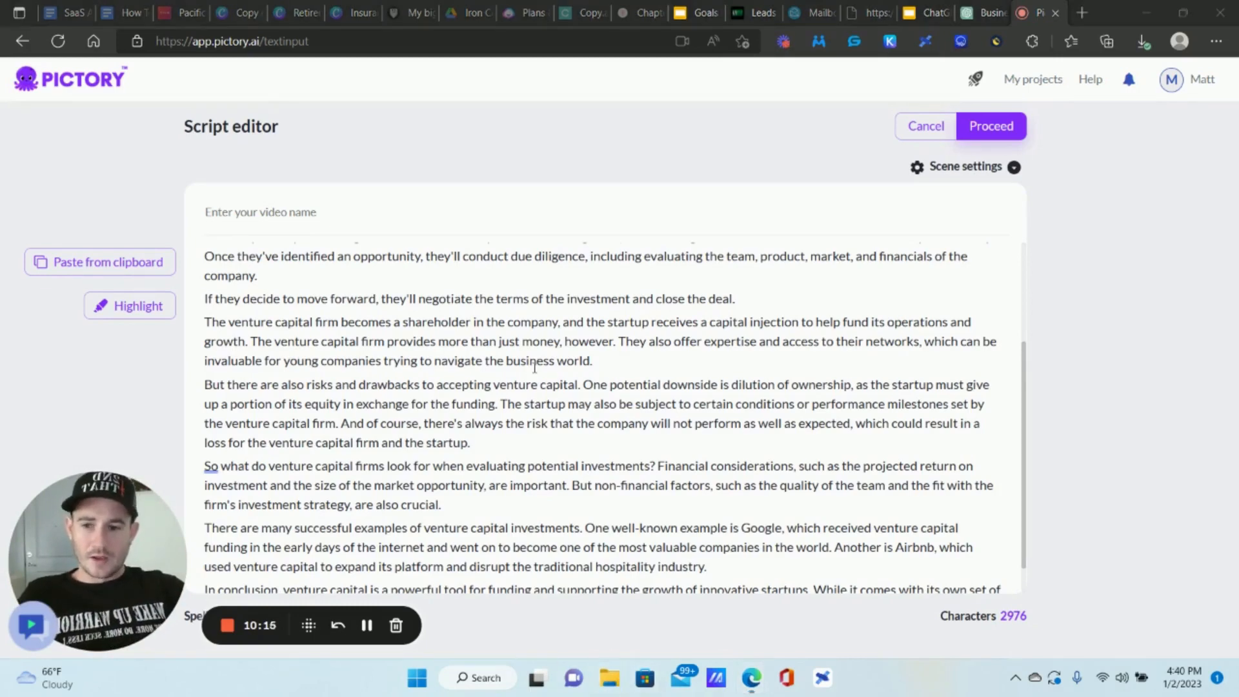
pyautogui.click(609, 677)
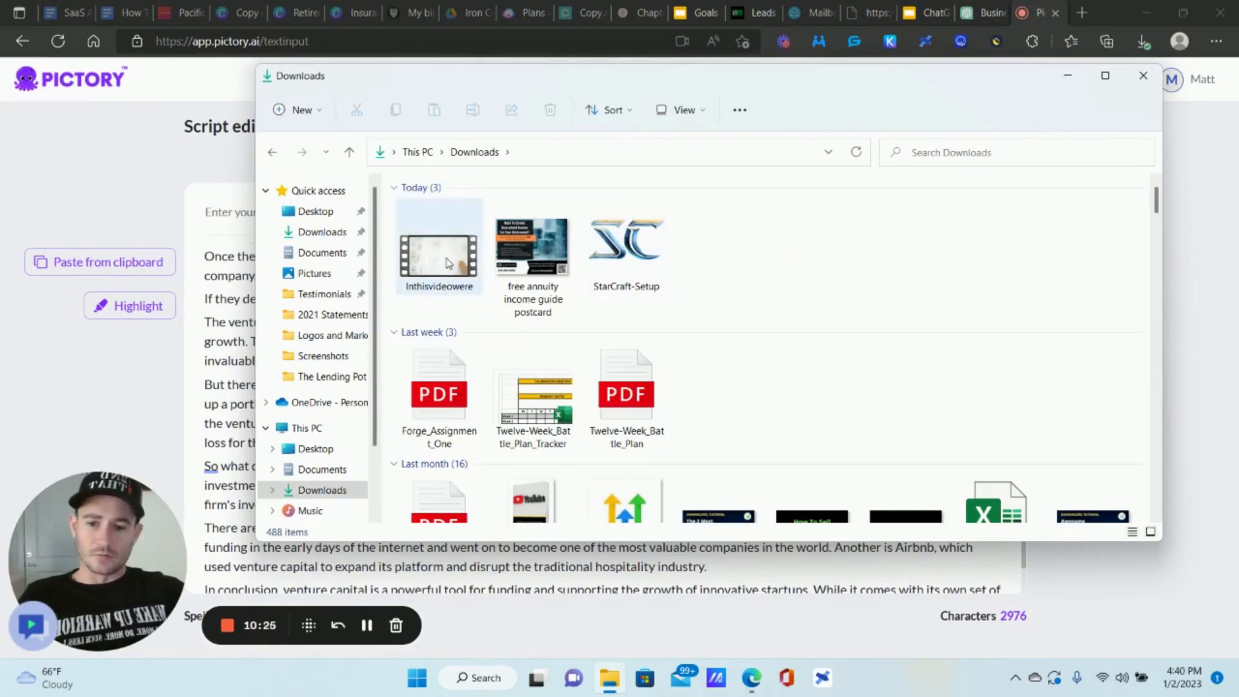
pyautogui.doubleClick(439, 247)
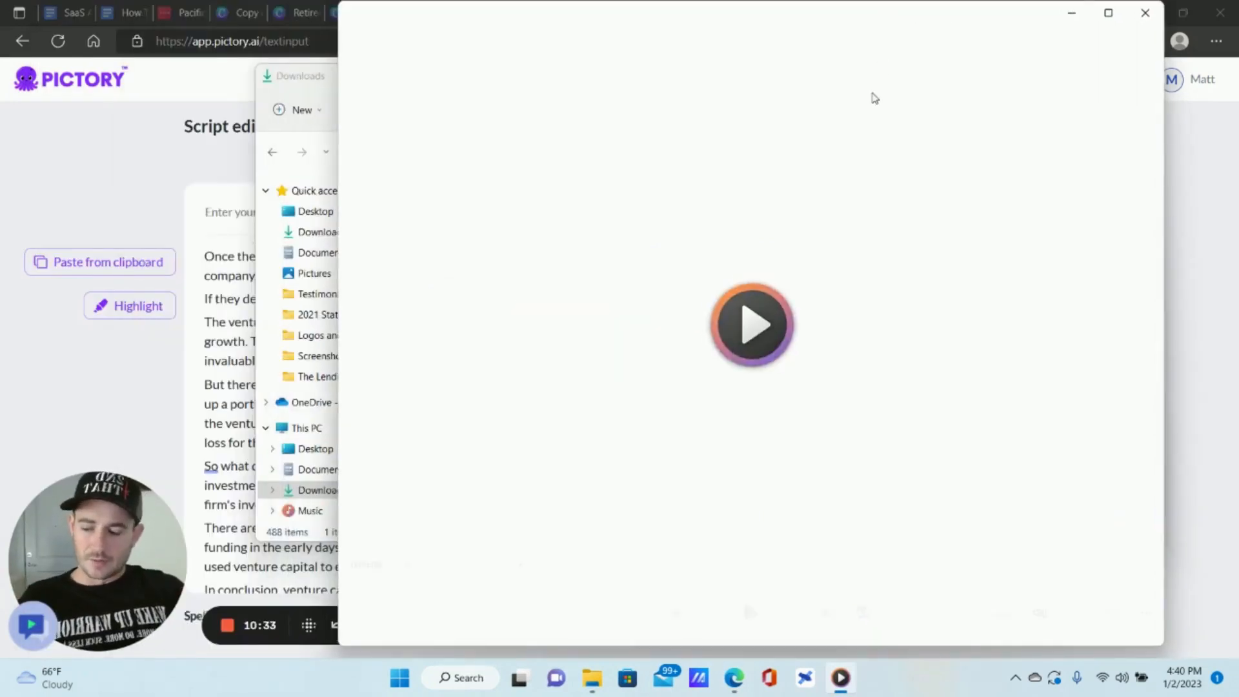
pyautogui.click(749, 324)
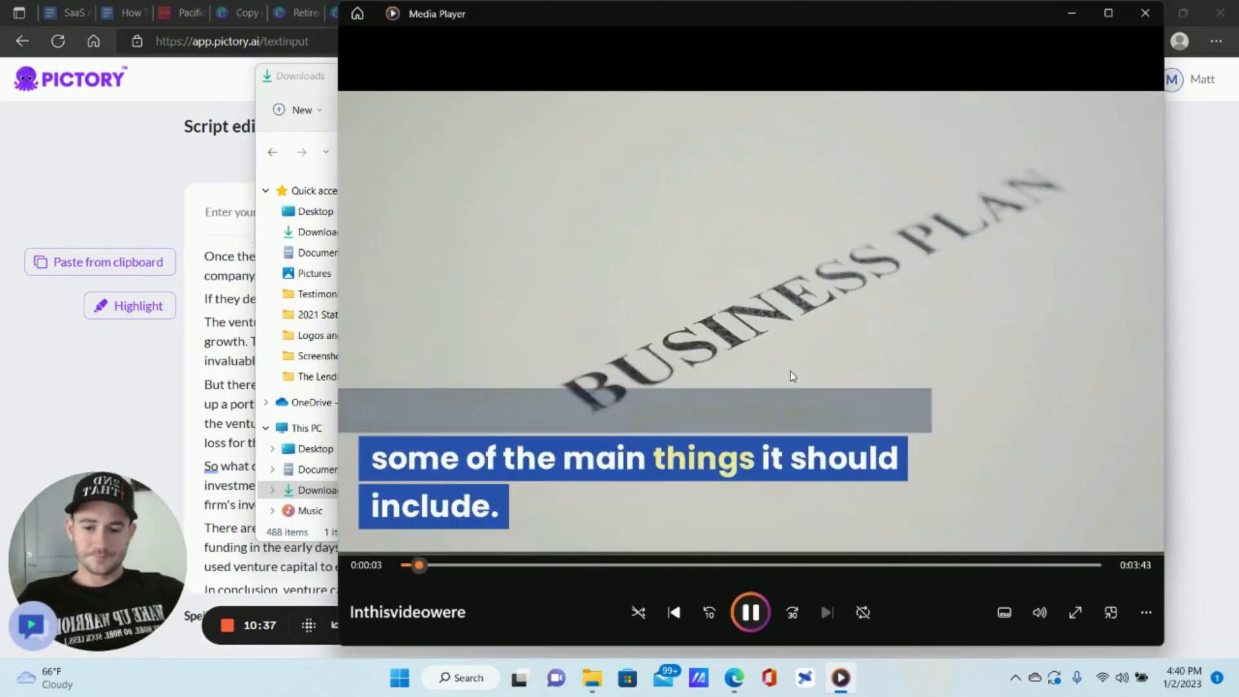
pyautogui.moveTo(786, 324)
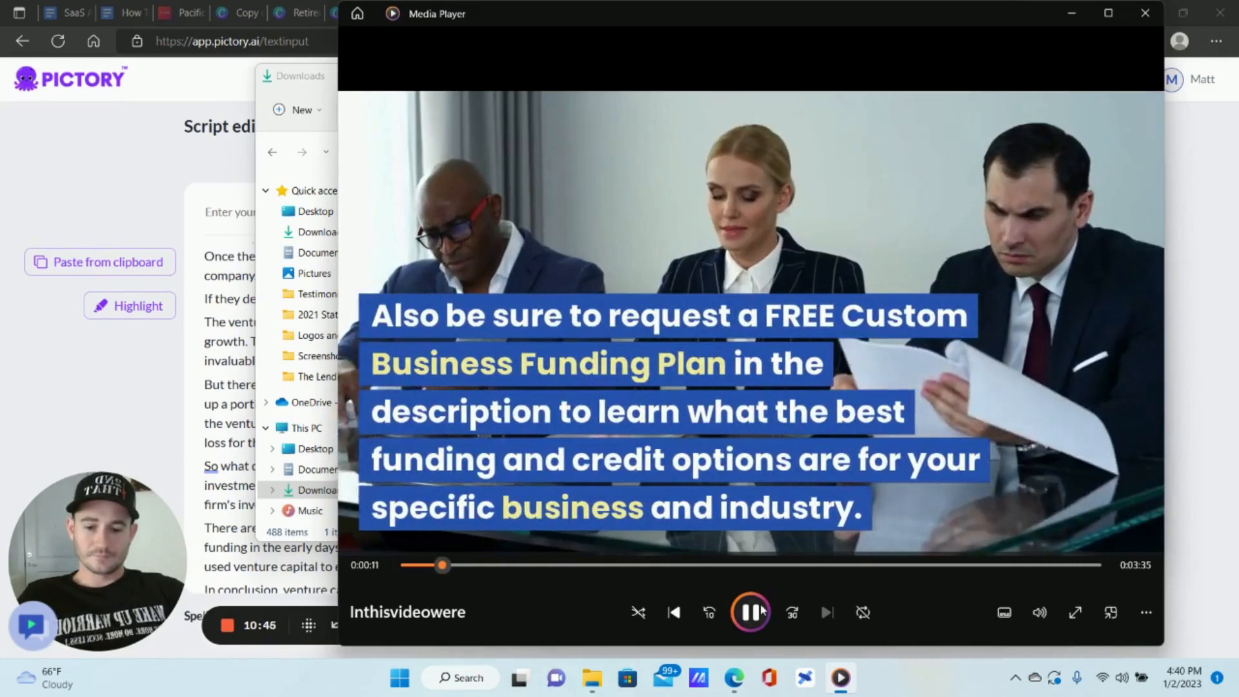
pyautogui.moveTo(749, 613)
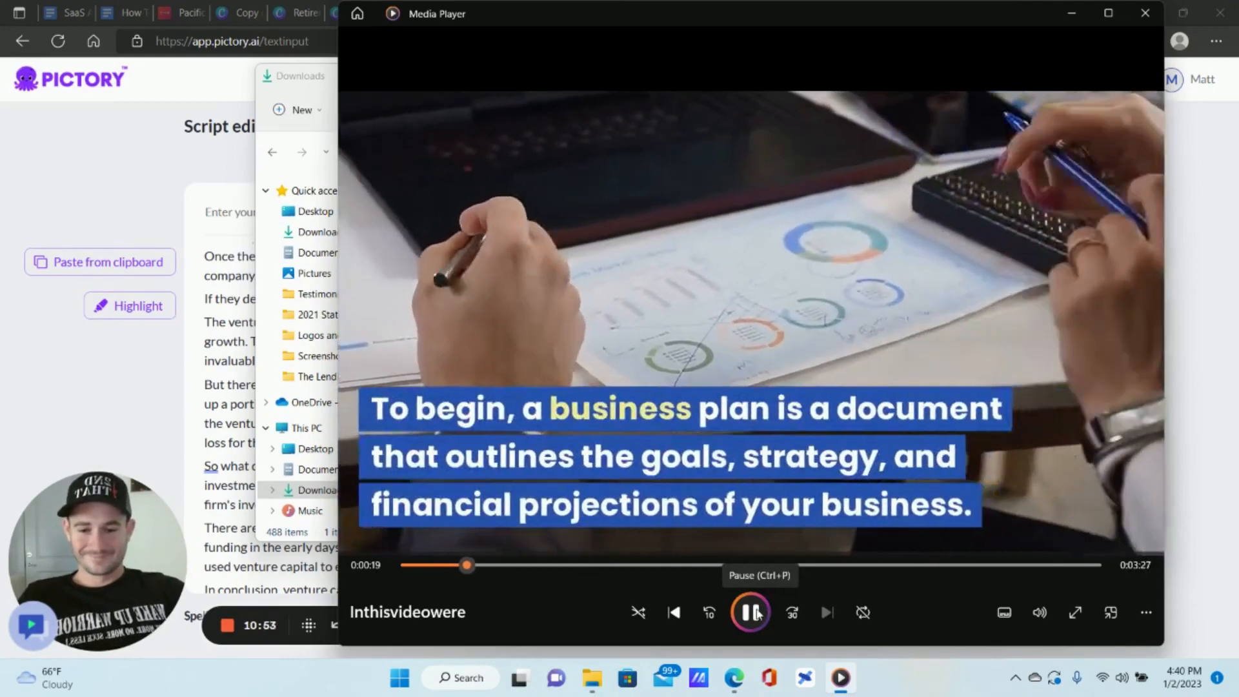
pyautogui.click(749, 612)
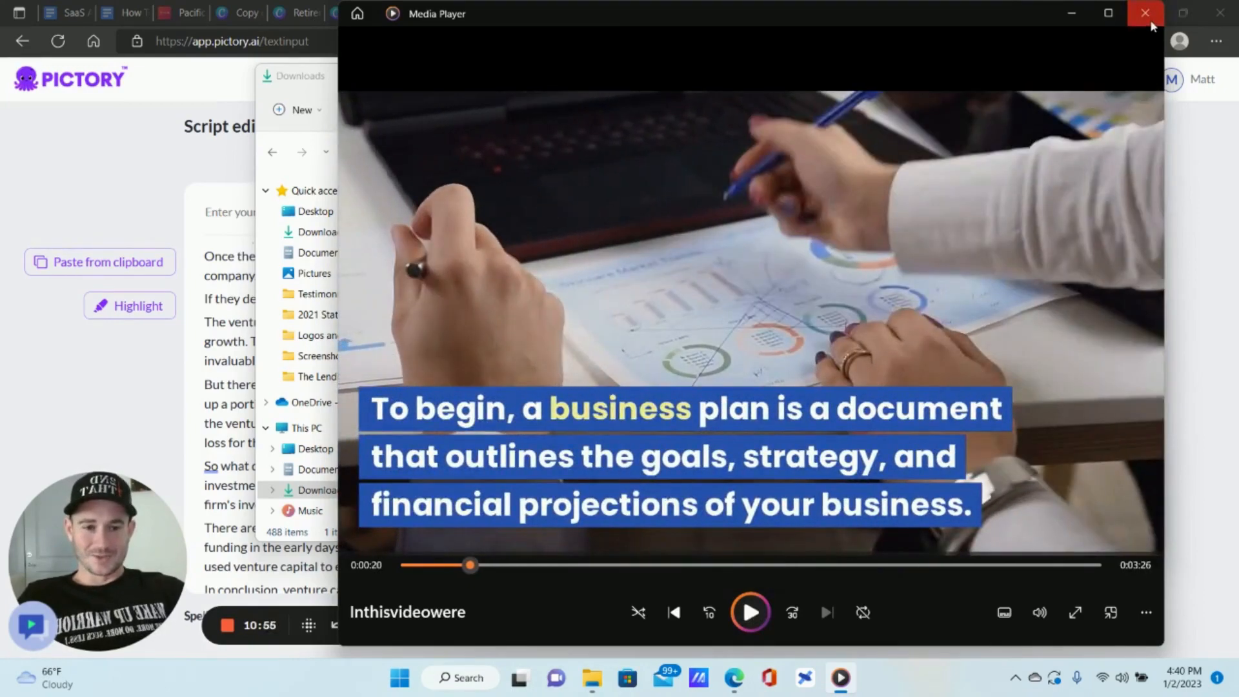
pyautogui.click(1144, 14)
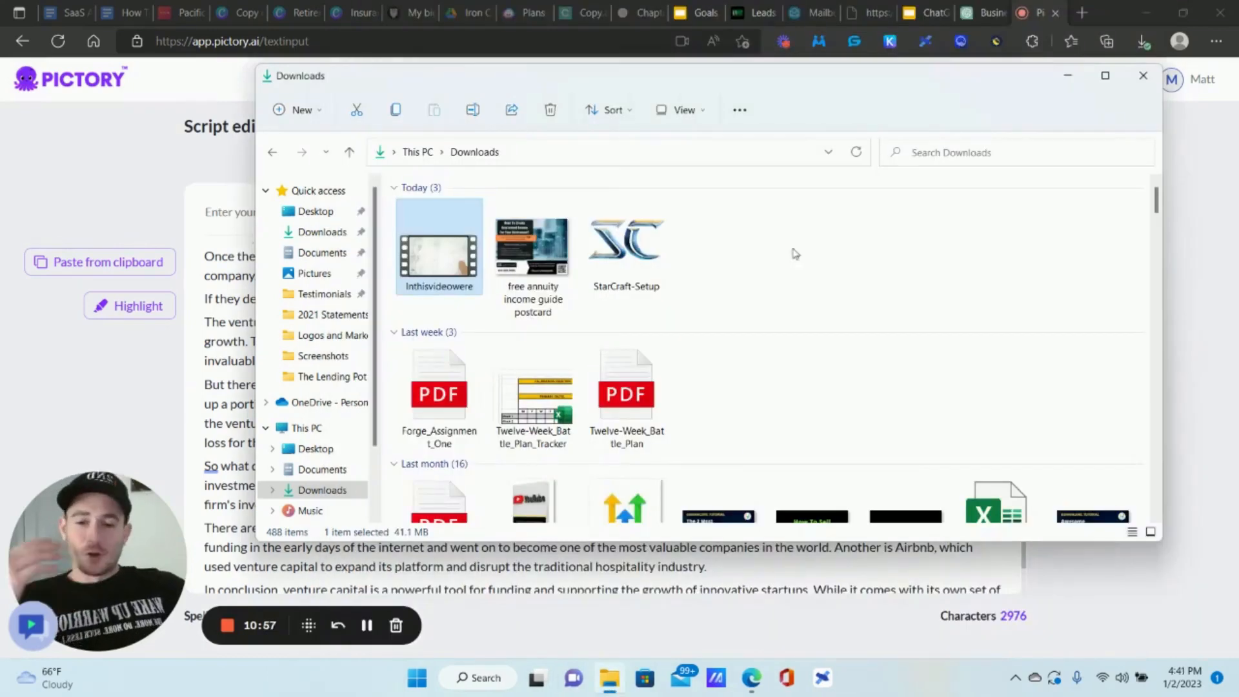
pyautogui.moveTo(765, 261)
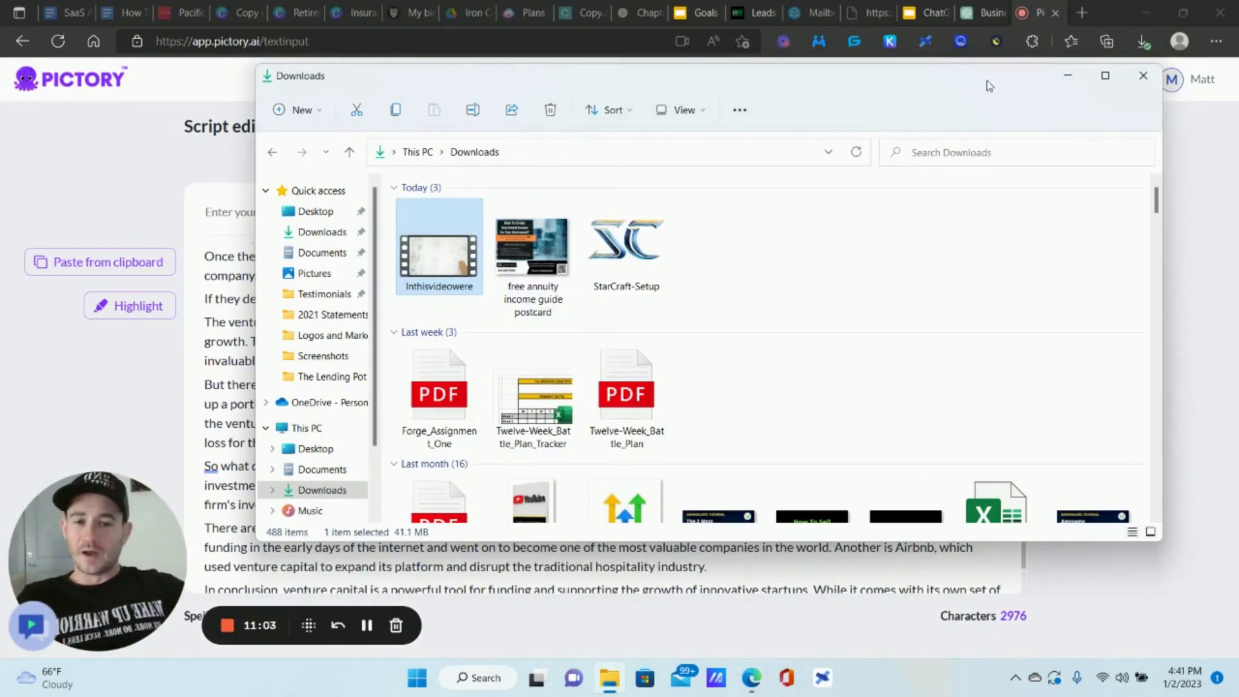
pyautogui.moveTo(965, 91)
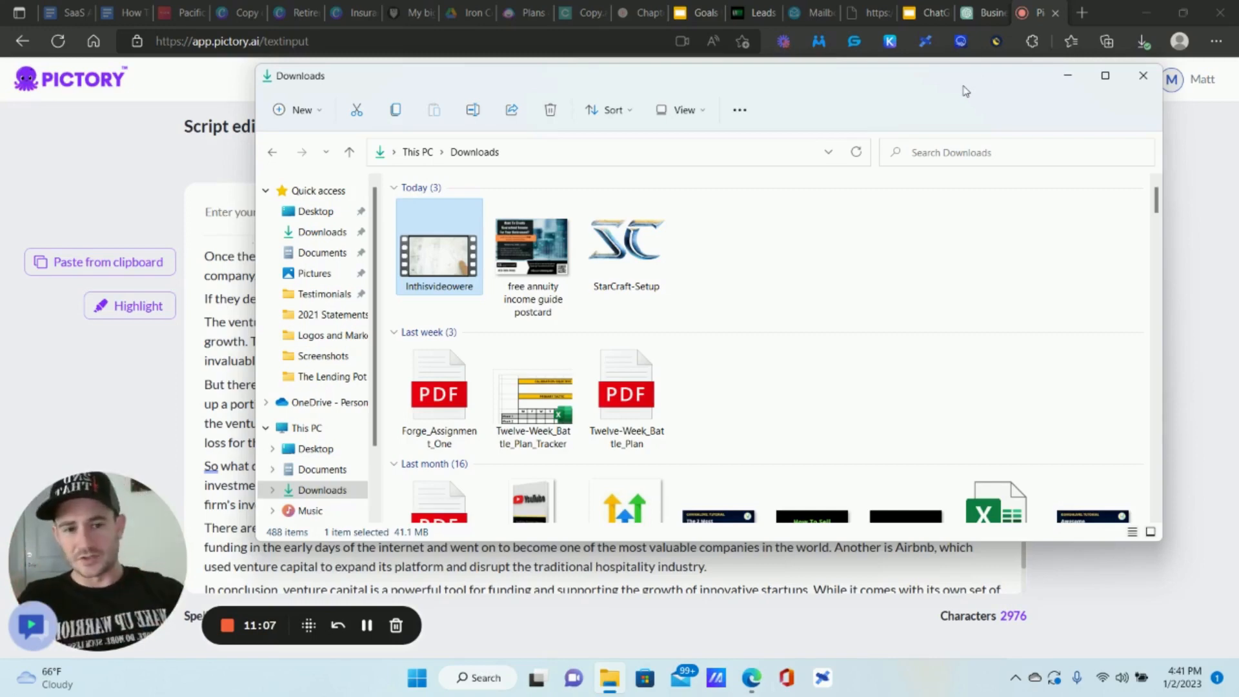
# - Close the Downloads window to reveal the pasted script (2,976 characters) in Pictory's editor
pyautogui.click(1142, 76)
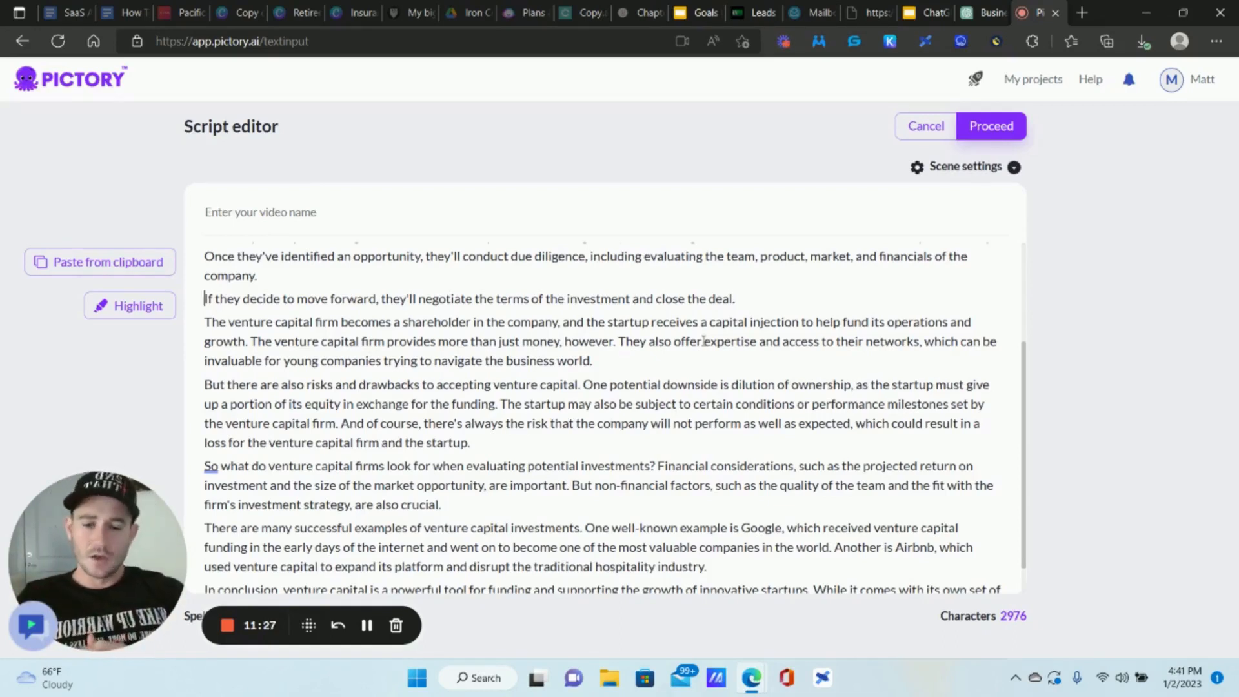
pyautogui.moveTo(1105, 155)
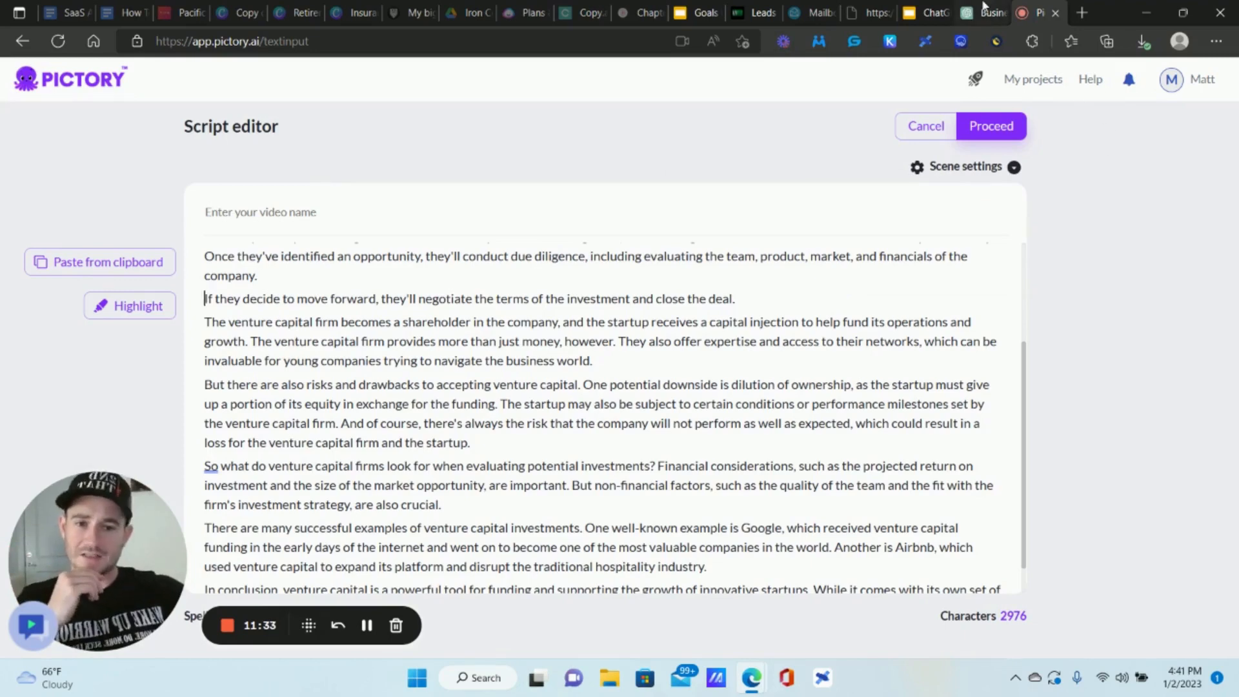
pyautogui.moveTo(992, 13)
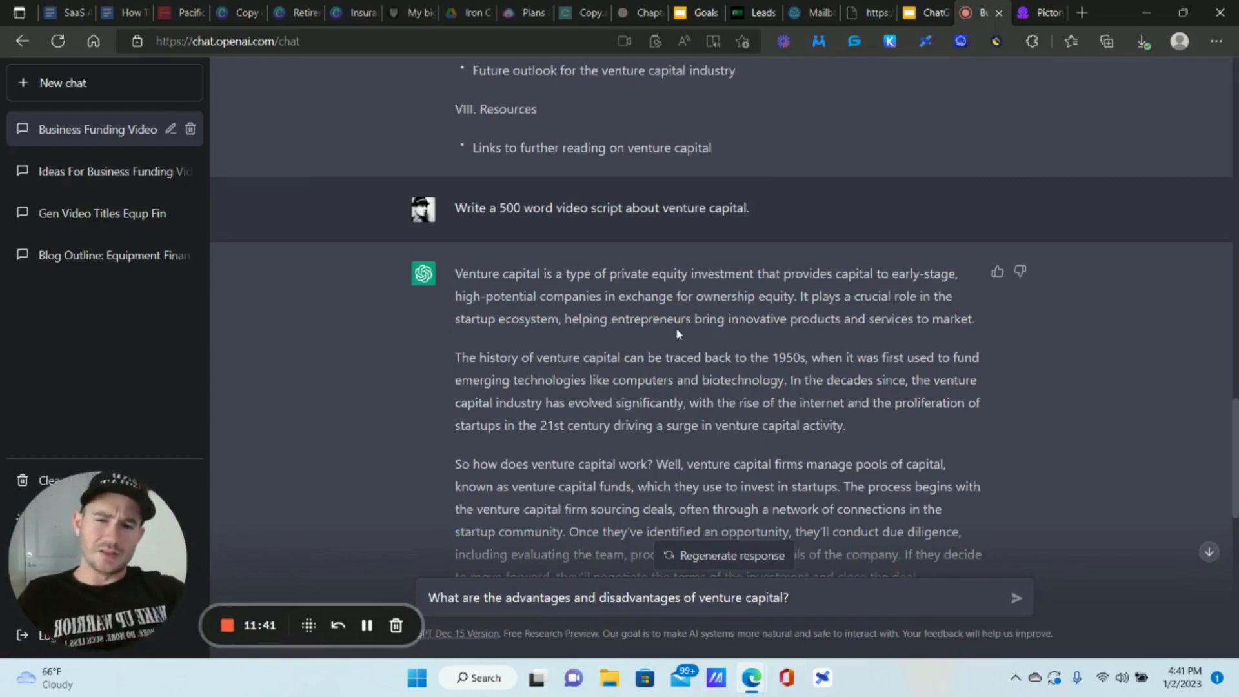
pyautogui.moveTo(316, 159)
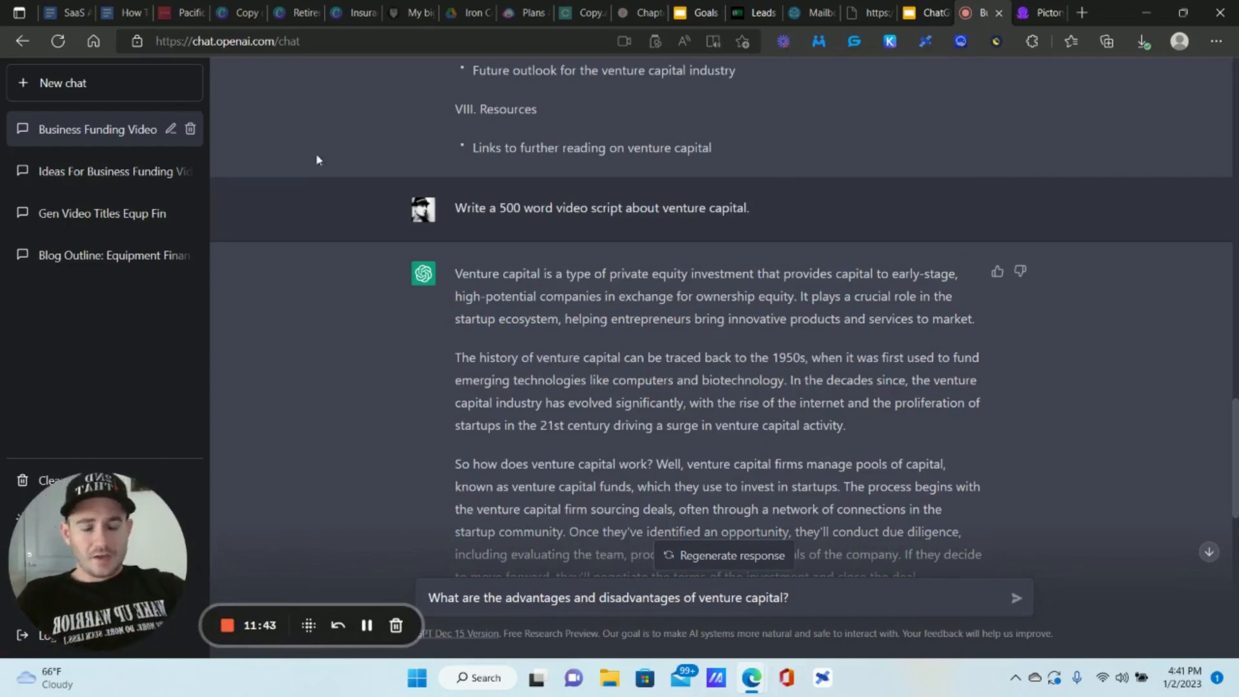
pyautogui.moveTo(682, 344)
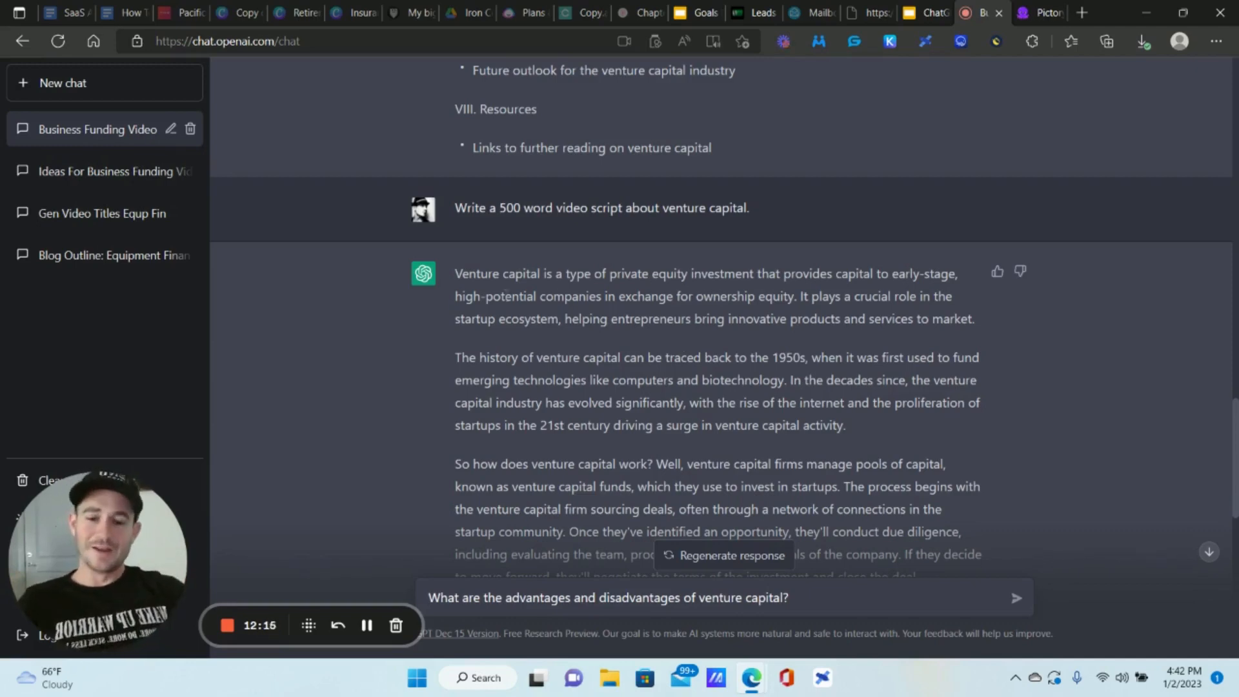
pyautogui.scroll(-3)
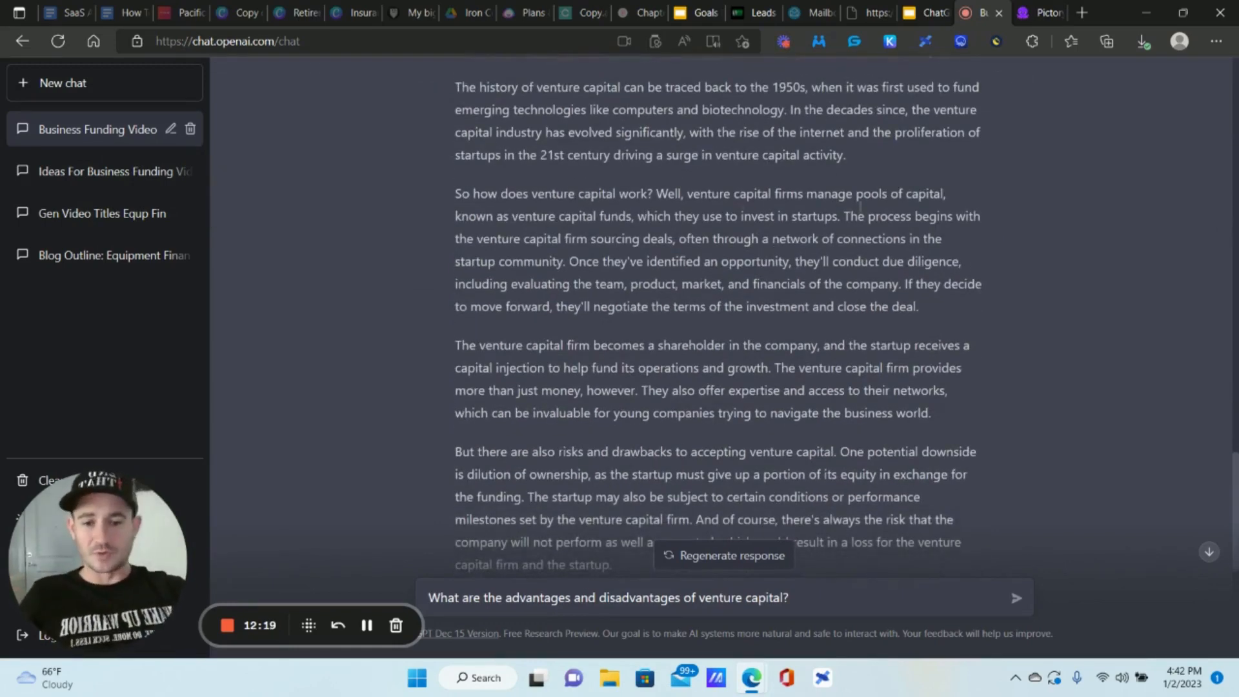
pyautogui.scroll(-3)
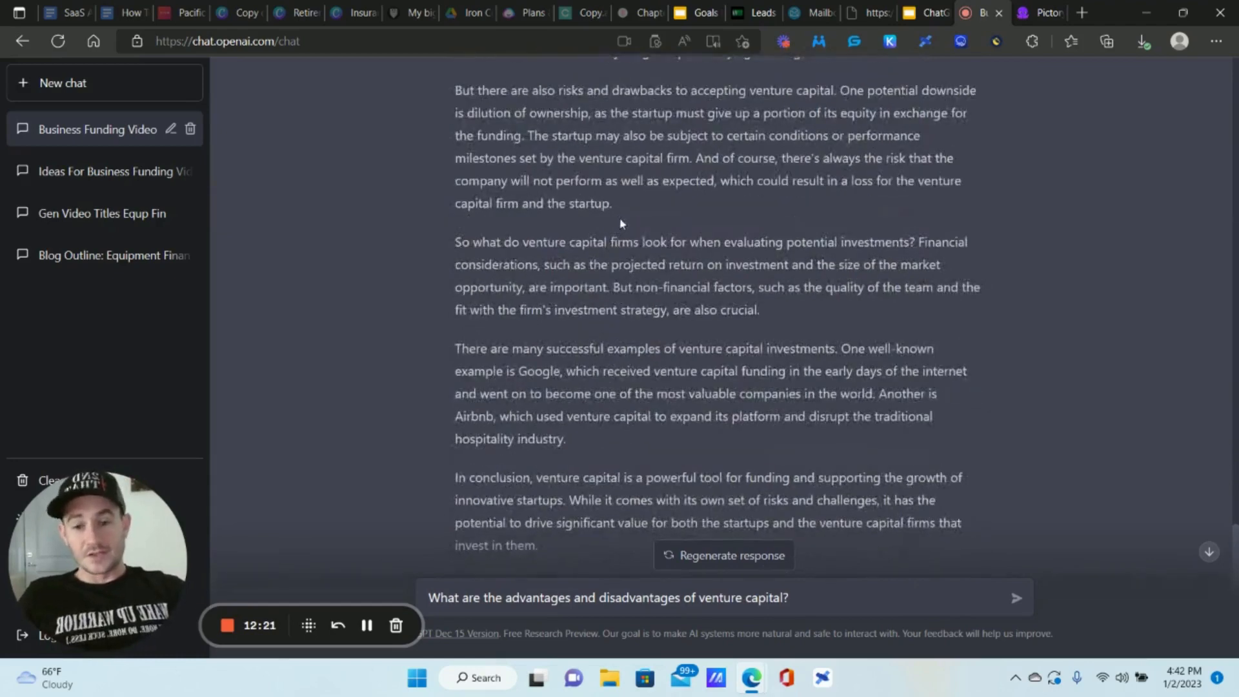